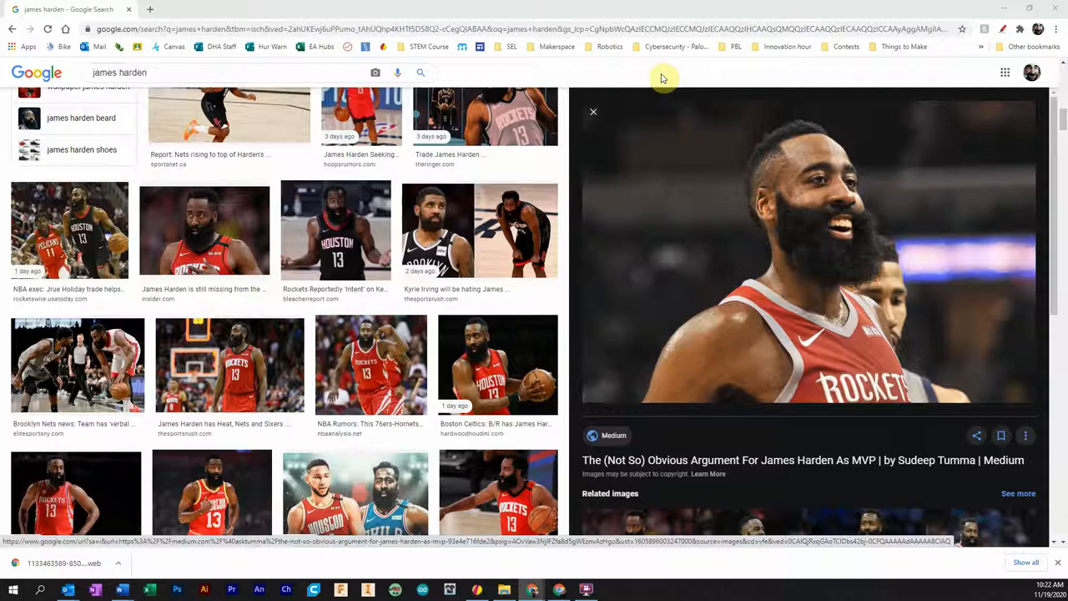
pyautogui.moveTo(678, 113)
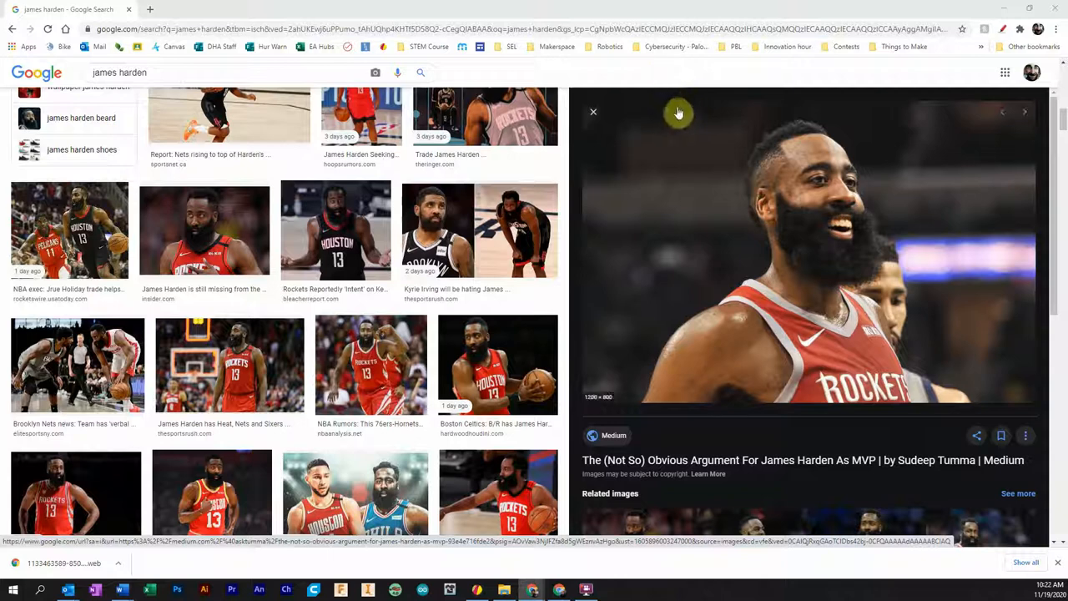
pyautogui.moveTo(784, 253)
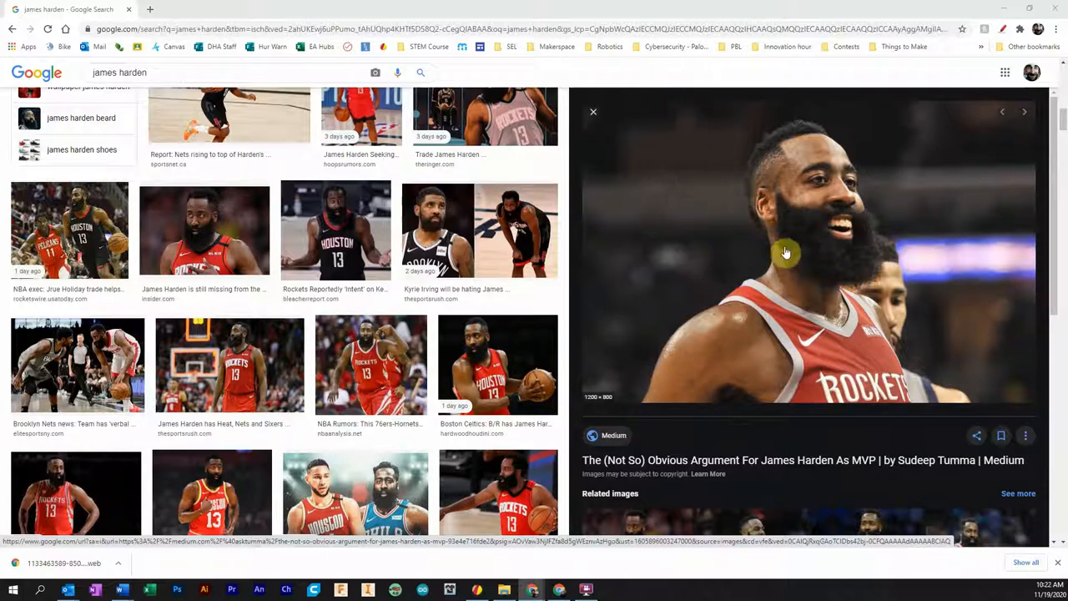
pyautogui.moveTo(668, 211)
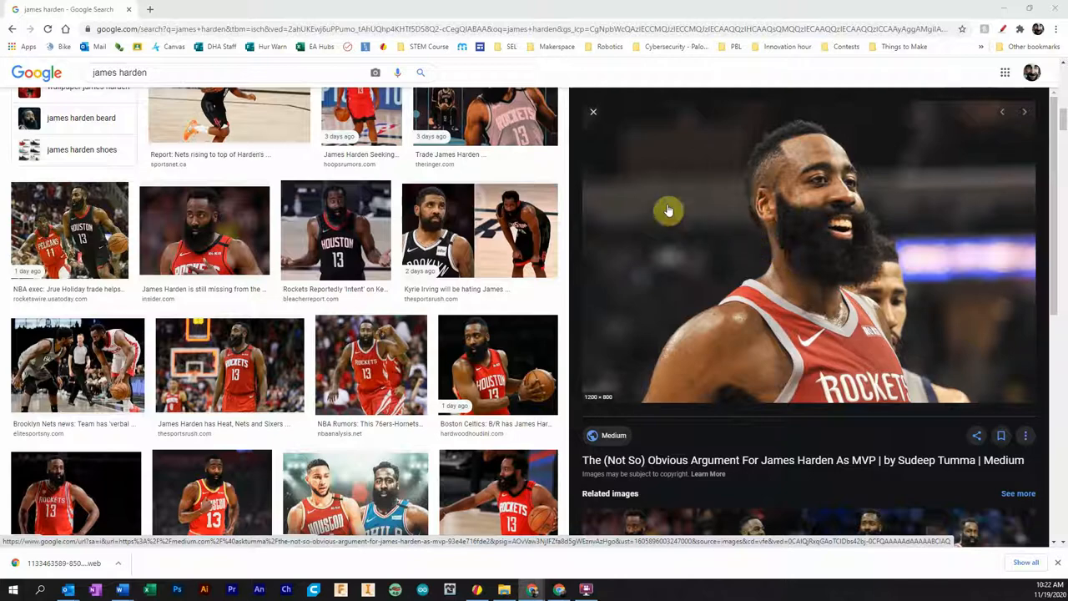
# - Save the large Google Images Harden photo to the Desktop as 'james harden'
pyautogui.rightClick(668, 211)
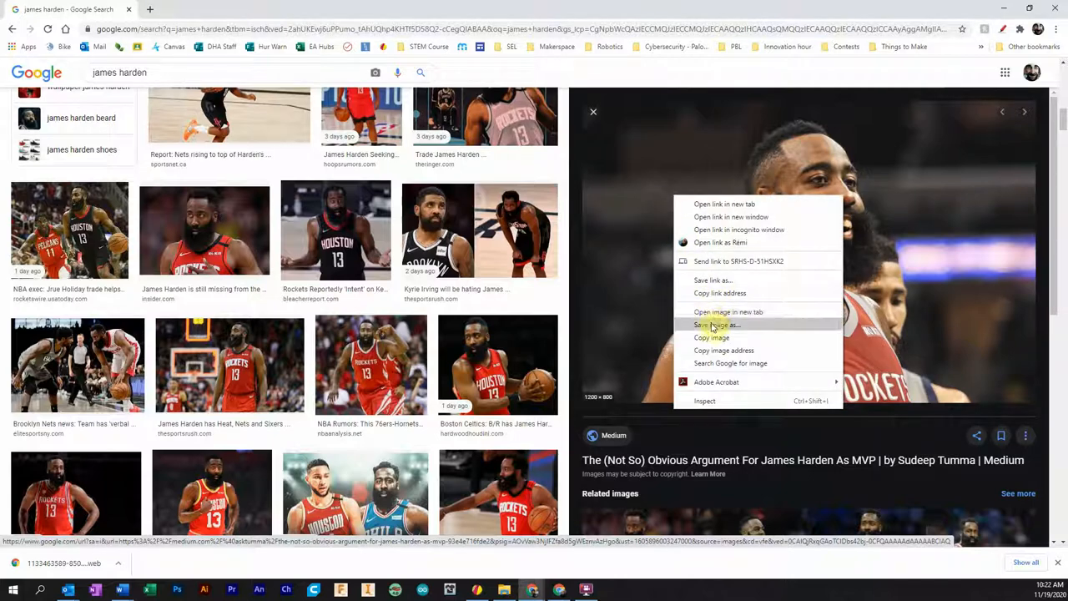
pyautogui.click(716, 325)
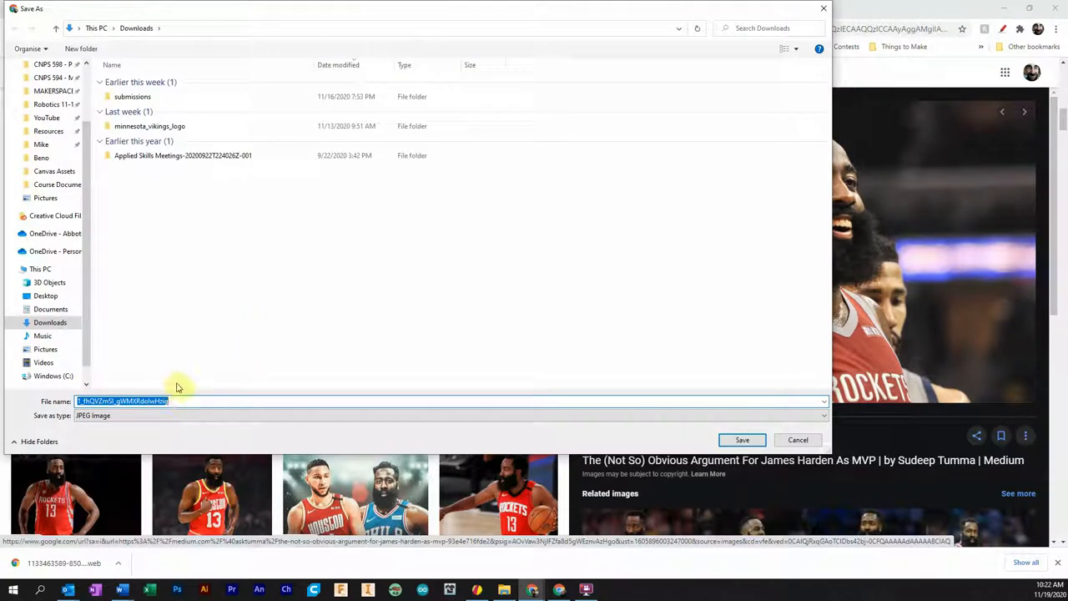
pyautogui.write('james harden')
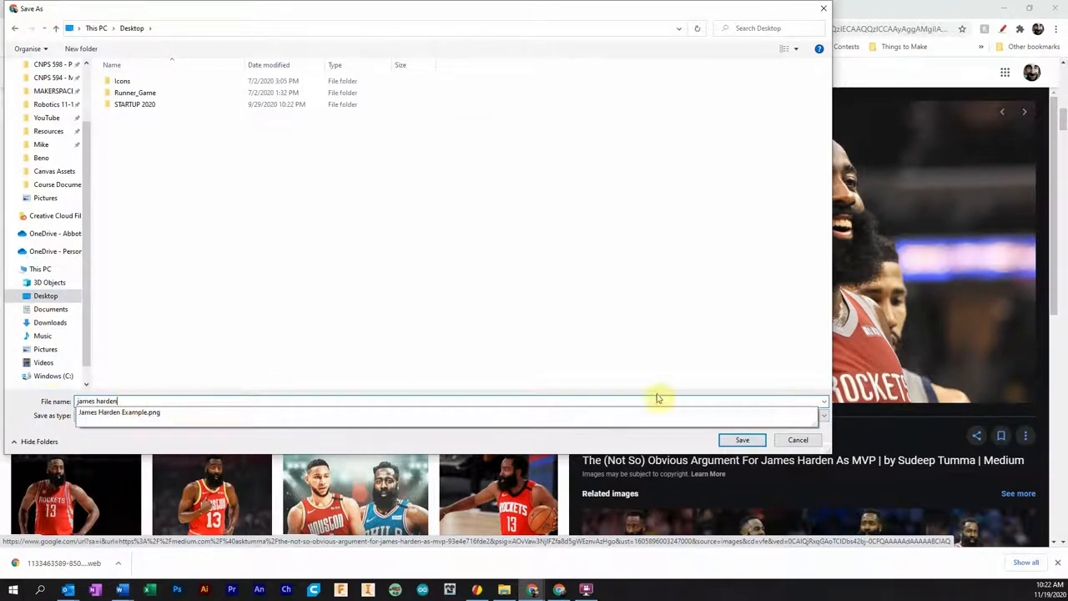
pyautogui.click(798, 440)
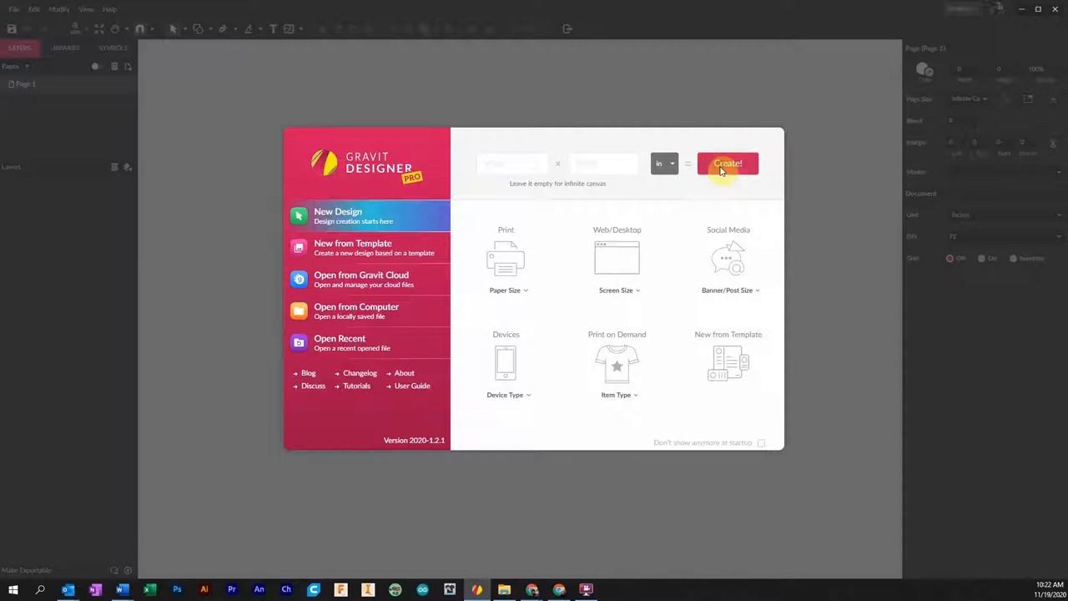
# - Create a new design and import the james harden photo with the Image tool
pyautogui.click(727, 163)
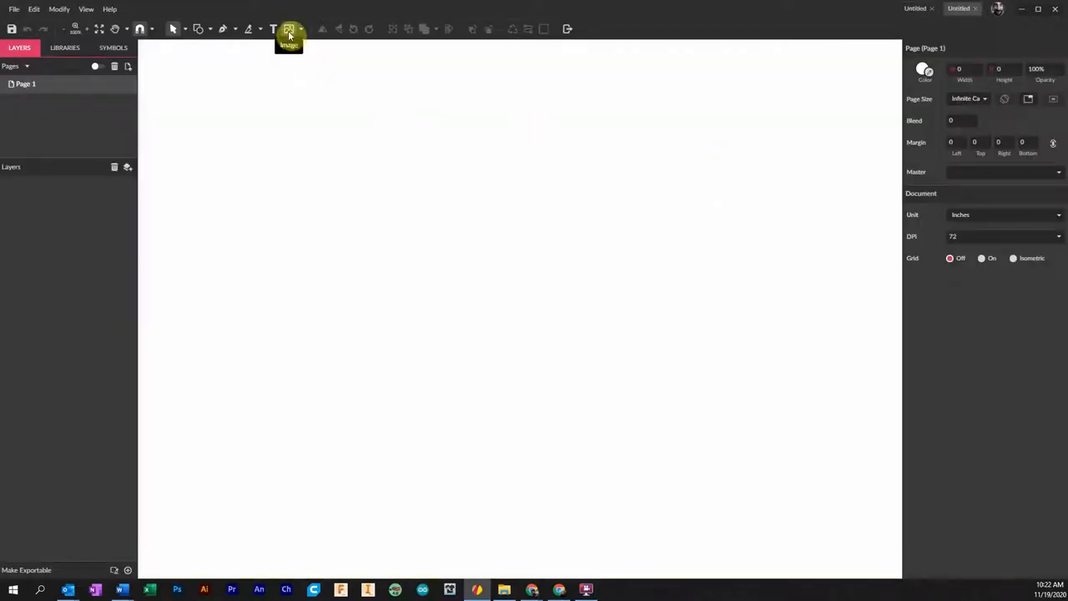
pyautogui.click(289, 35)
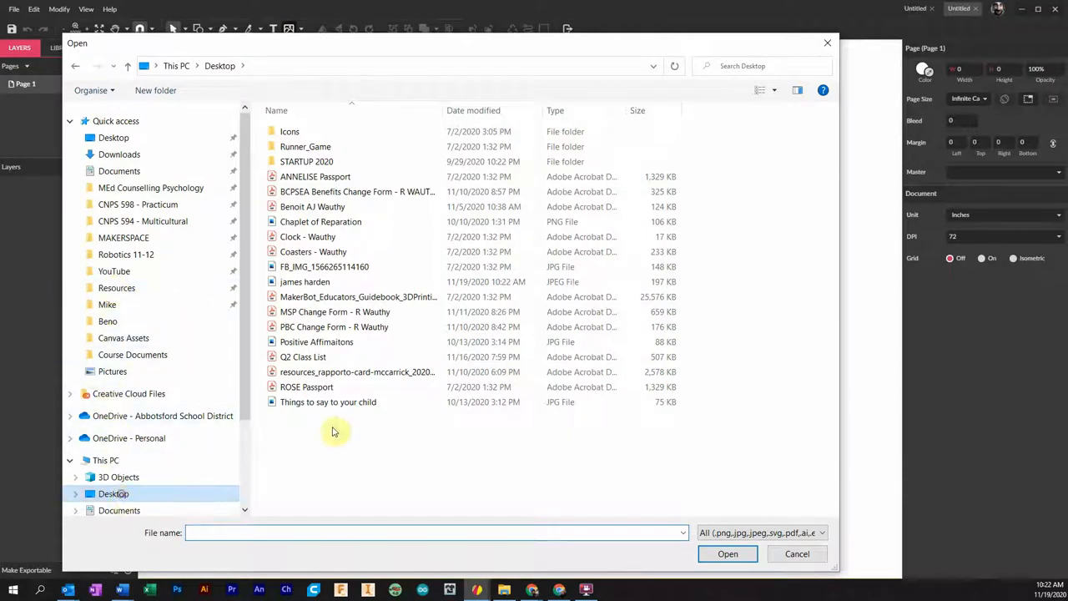
pyautogui.click(305, 281)
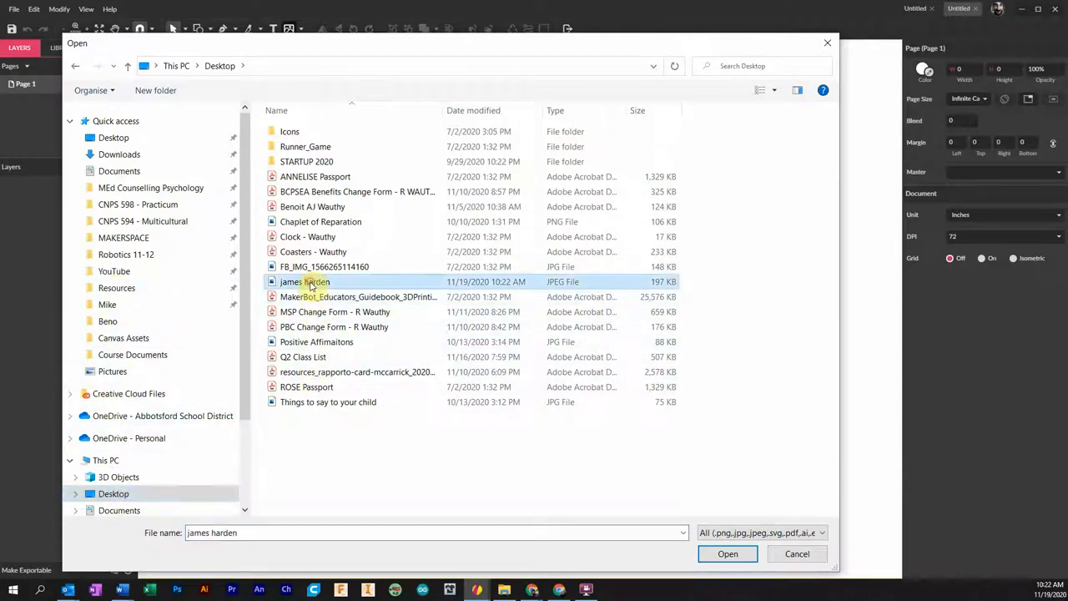
pyautogui.click(727, 553)
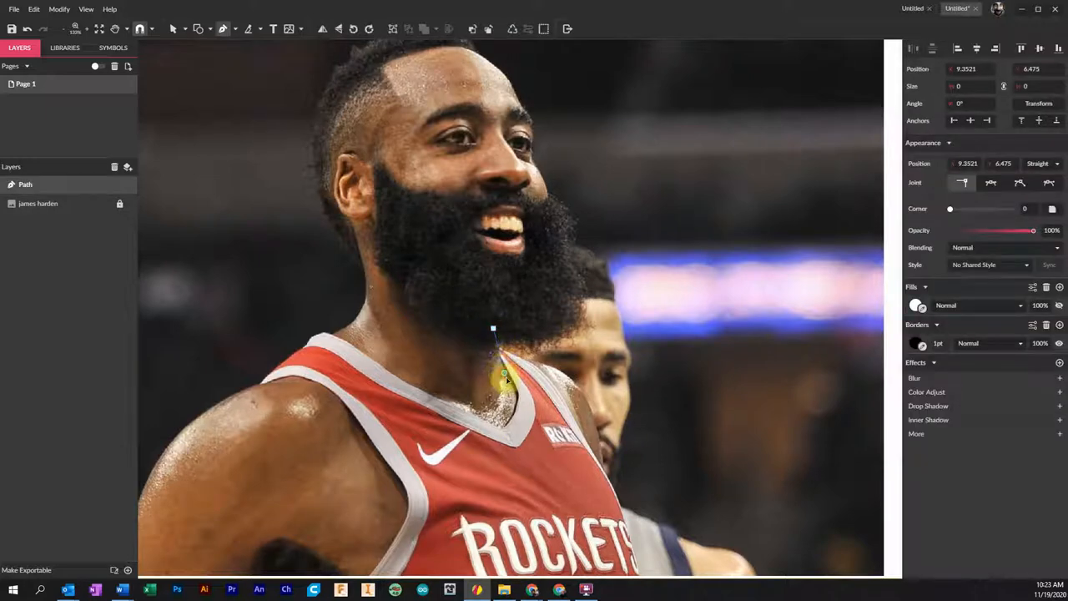
# - Pen-trace the face from the neck up around the ear, past the eye and down the cheek
pyautogui.moveTo(503, 373); pyautogui.dragTo(514, 422)
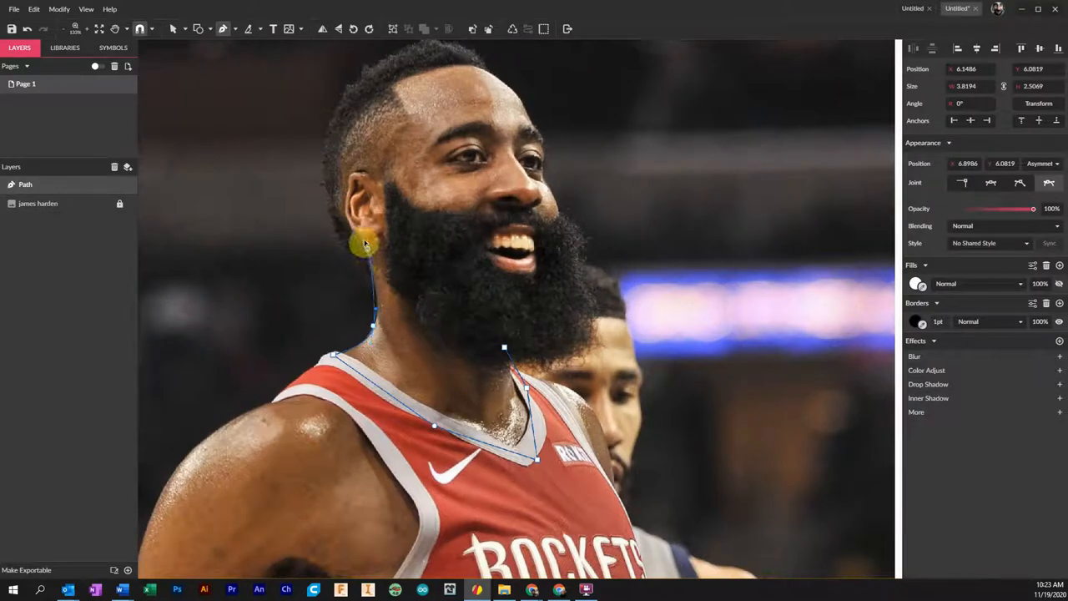
pyautogui.moveTo(360, 245); pyautogui.dragTo(340, 199)
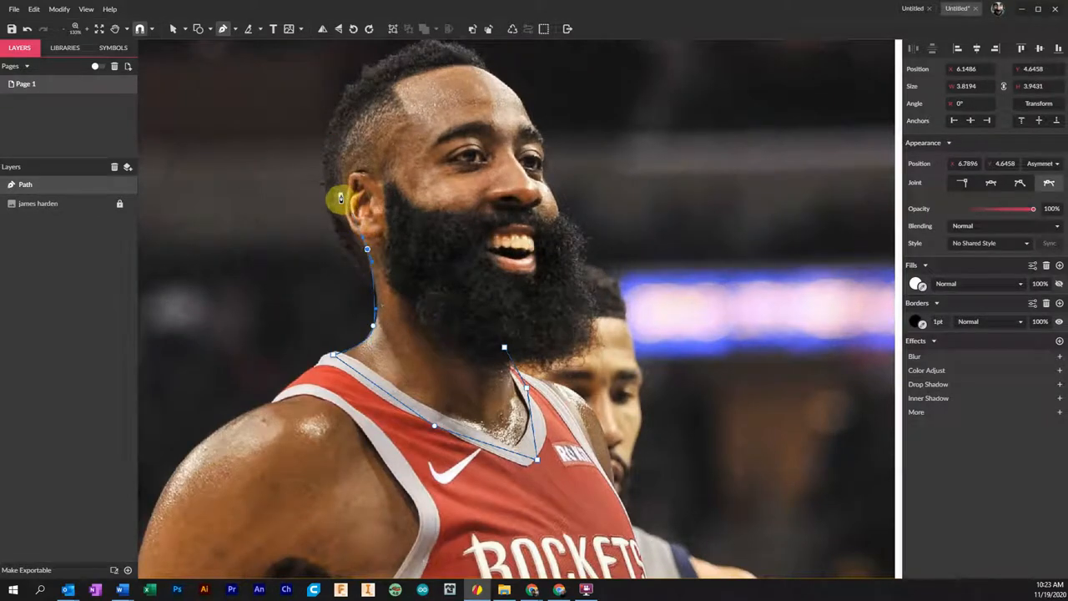
pyautogui.moveTo(340, 198); pyautogui.dragTo(388, 75)
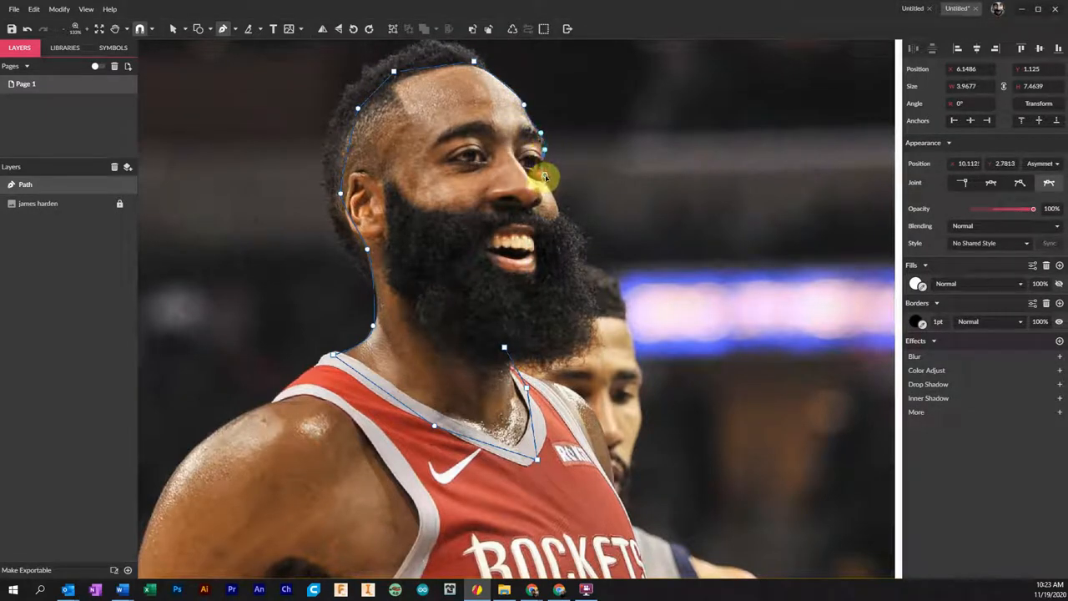
pyautogui.moveTo(545, 177); pyautogui.dragTo(561, 234)
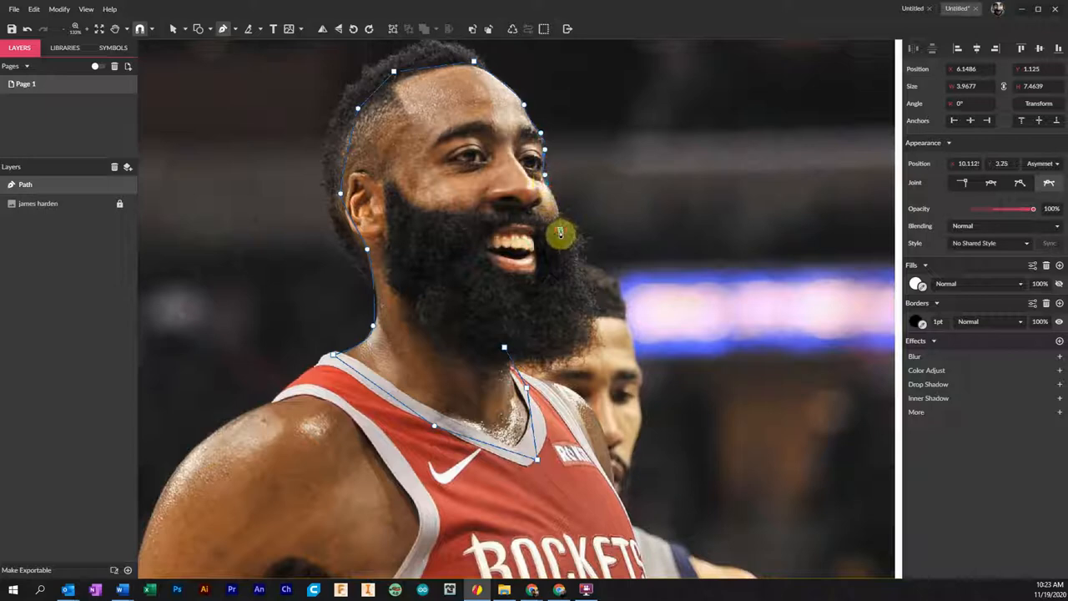
pyautogui.moveTo(561, 232); pyautogui.dragTo(508, 351)
pyautogui.write('Face')
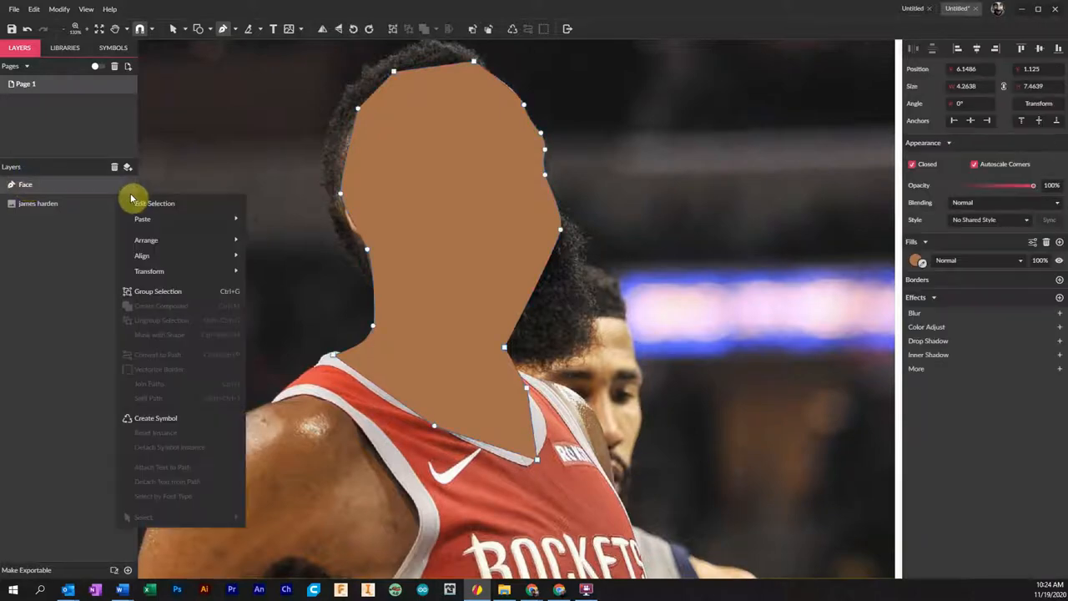
# - Toggle the Face layer's visibility off, back on, then off again
pyautogui.click(121, 185)
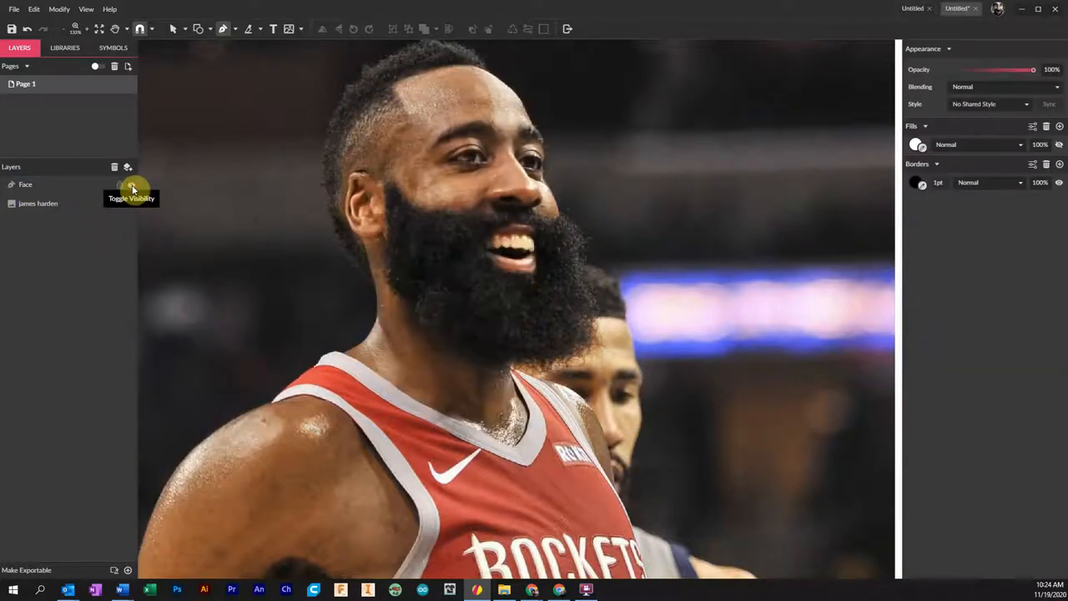
pyautogui.click(120, 184)
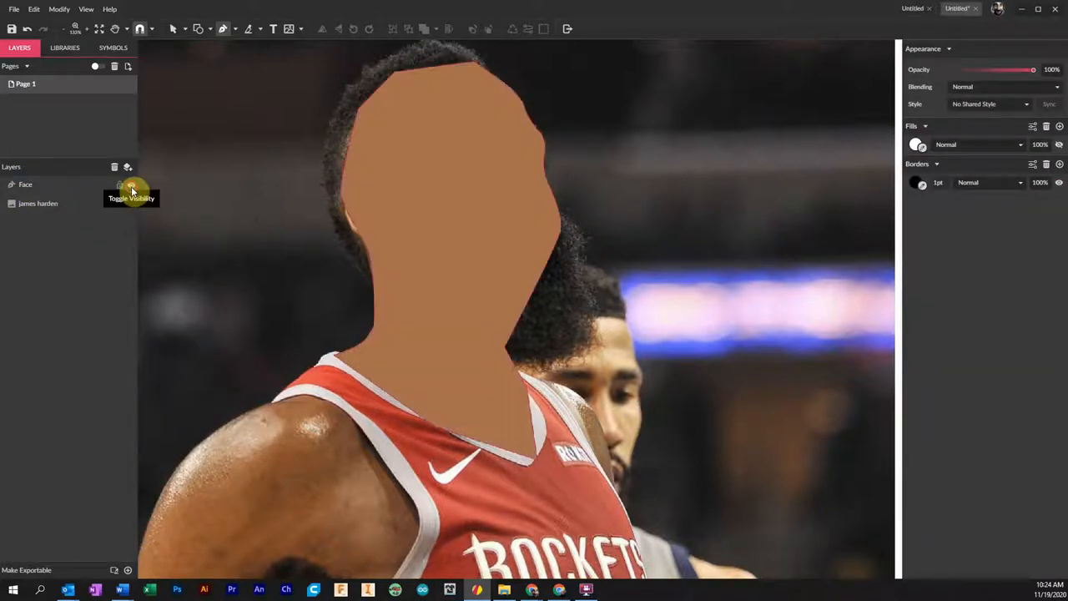
pyautogui.click(131, 184)
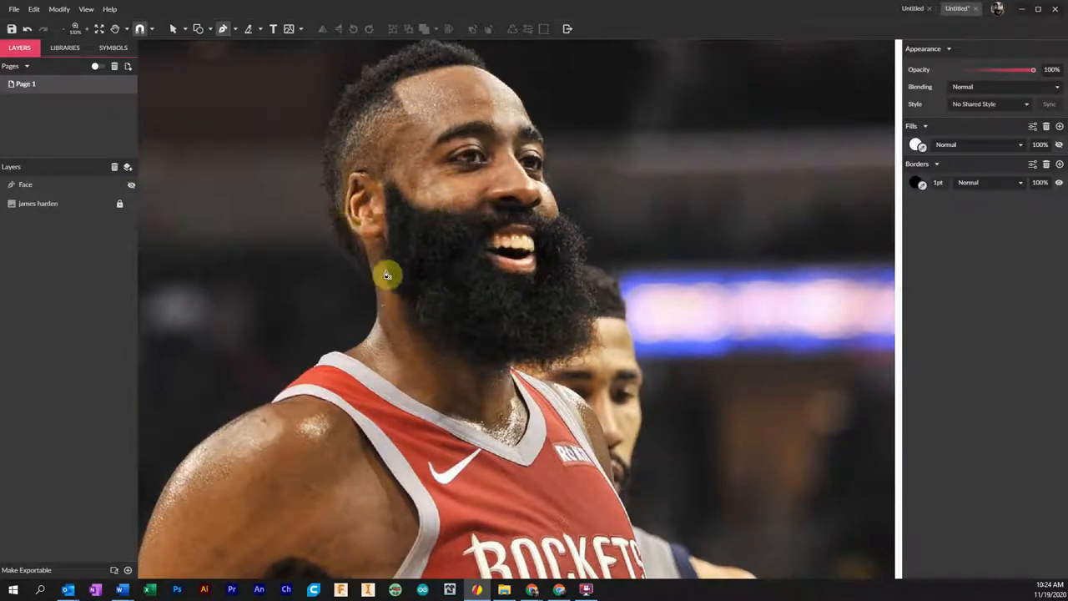
pyautogui.moveTo(223, 29)
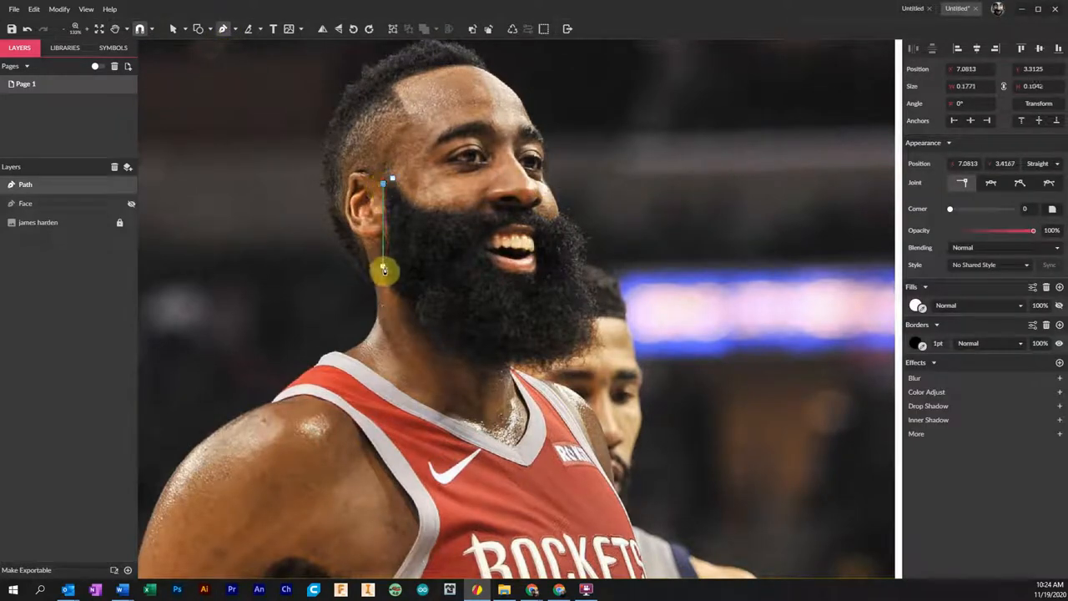
# - Pen-trace the beard from the sideburn down the jaw and chin, back along the mustache
pyautogui.moveTo(383, 269); pyautogui.dragTo(391, 302)
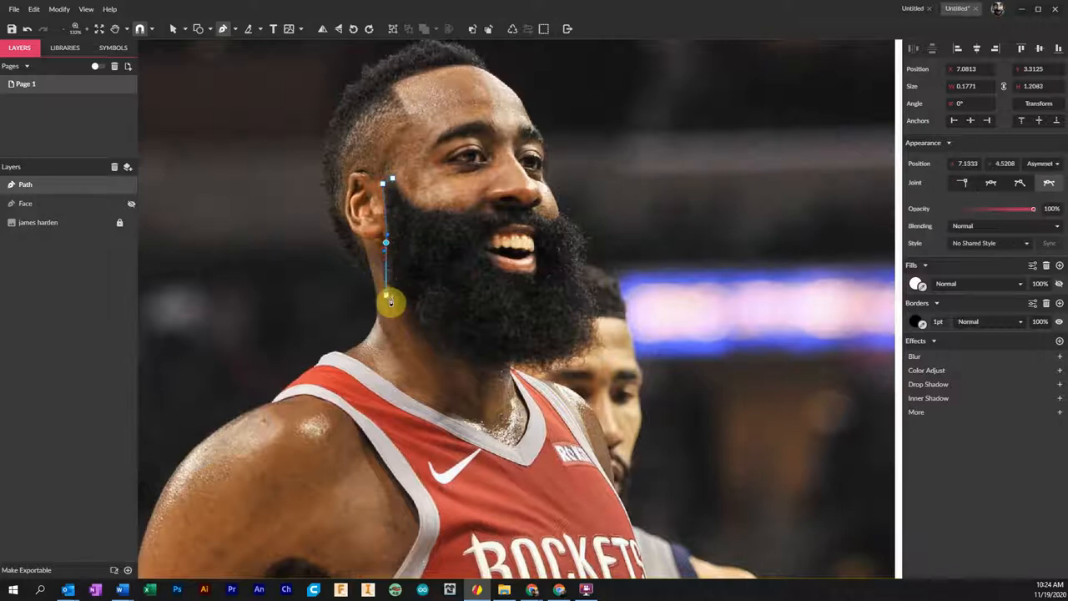
pyautogui.moveTo(390, 303); pyautogui.dragTo(461, 373)
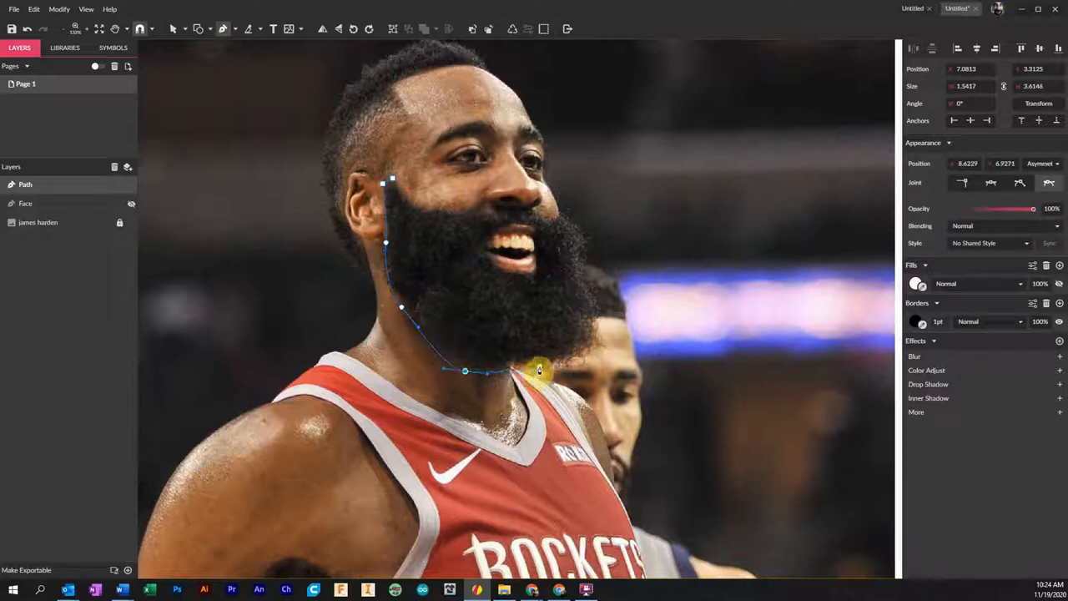
pyautogui.moveTo(538, 370); pyautogui.dragTo(596, 346)
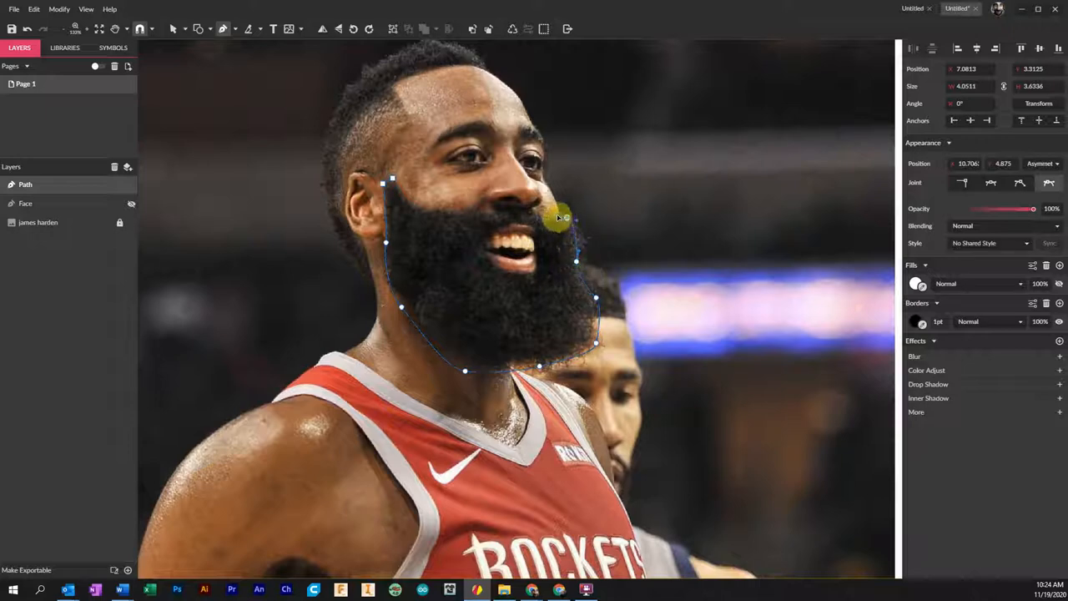
pyautogui.moveTo(559, 219); pyautogui.dragTo(539, 219)
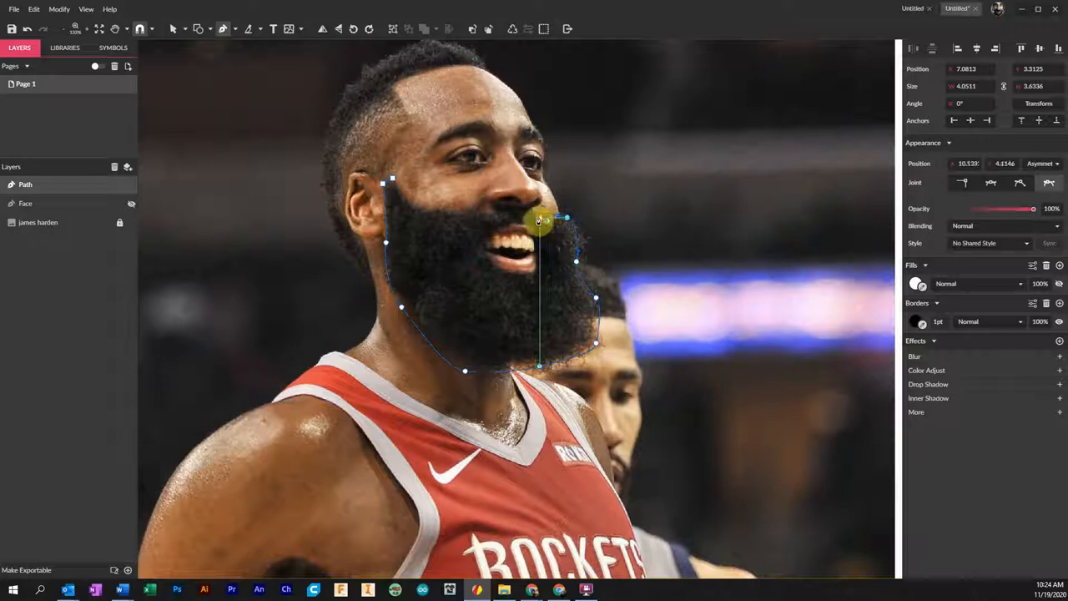
pyautogui.moveTo(538, 219); pyautogui.dragTo(486, 219)
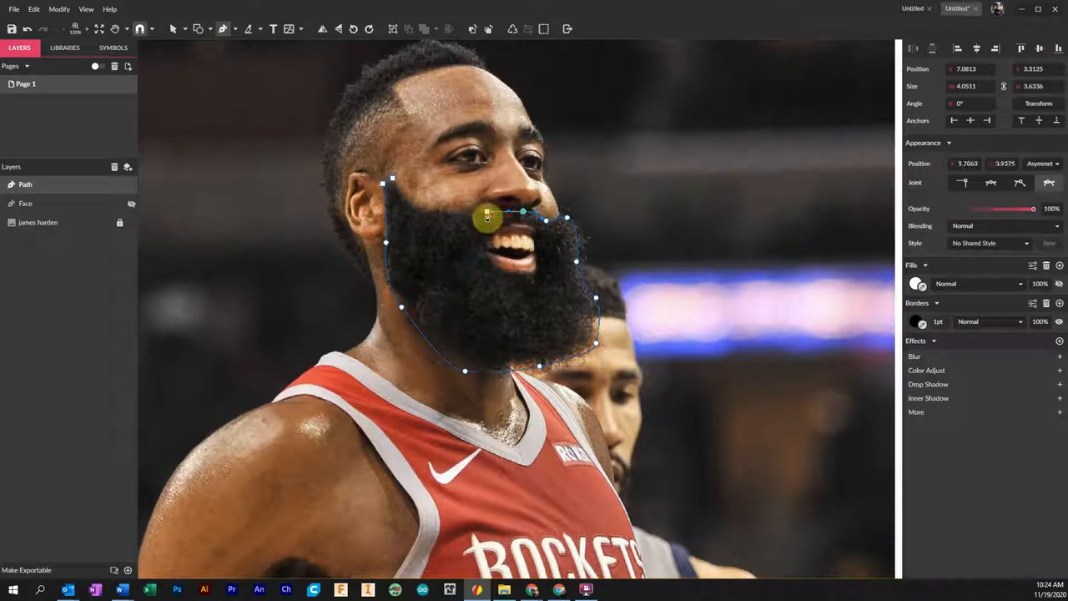
pyautogui.moveTo(487, 217); pyautogui.dragTo(434, 218)
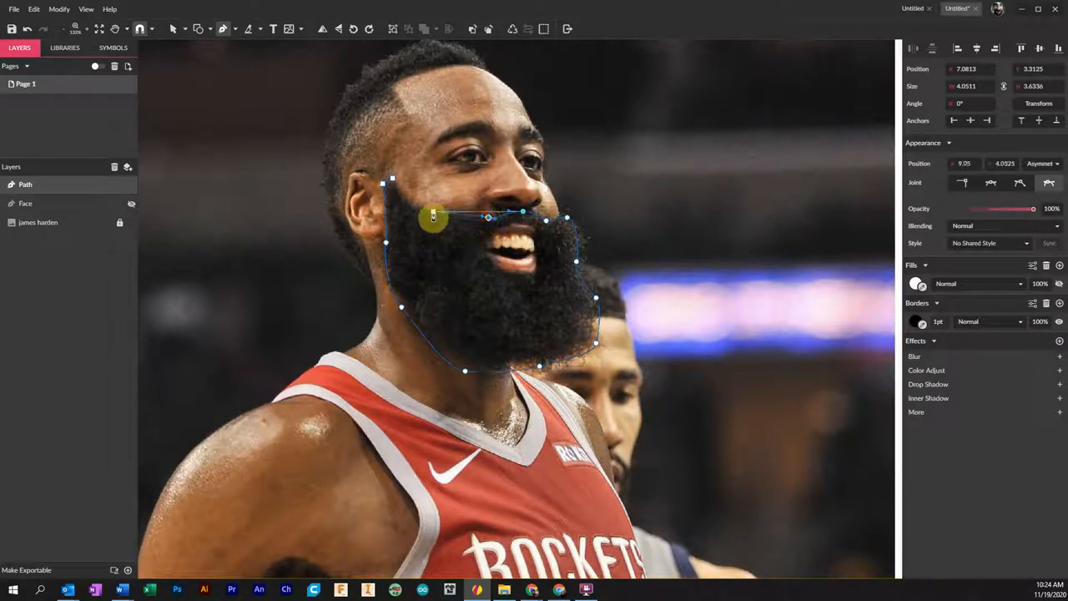
pyautogui.moveTo(434, 217); pyautogui.dragTo(405, 205)
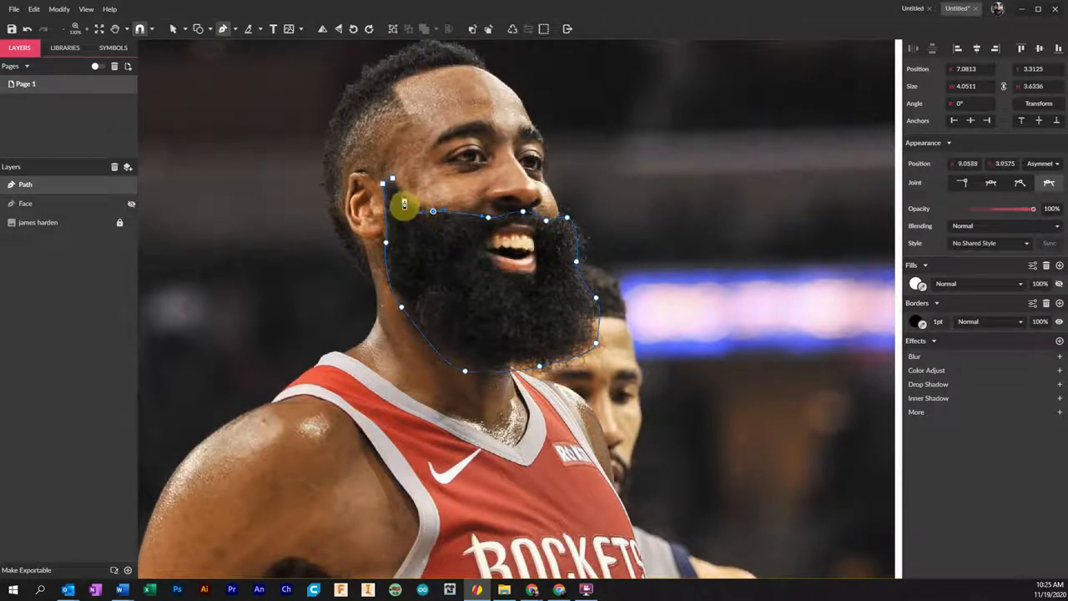
pyautogui.moveTo(405, 204); pyautogui.dragTo(393, 181)
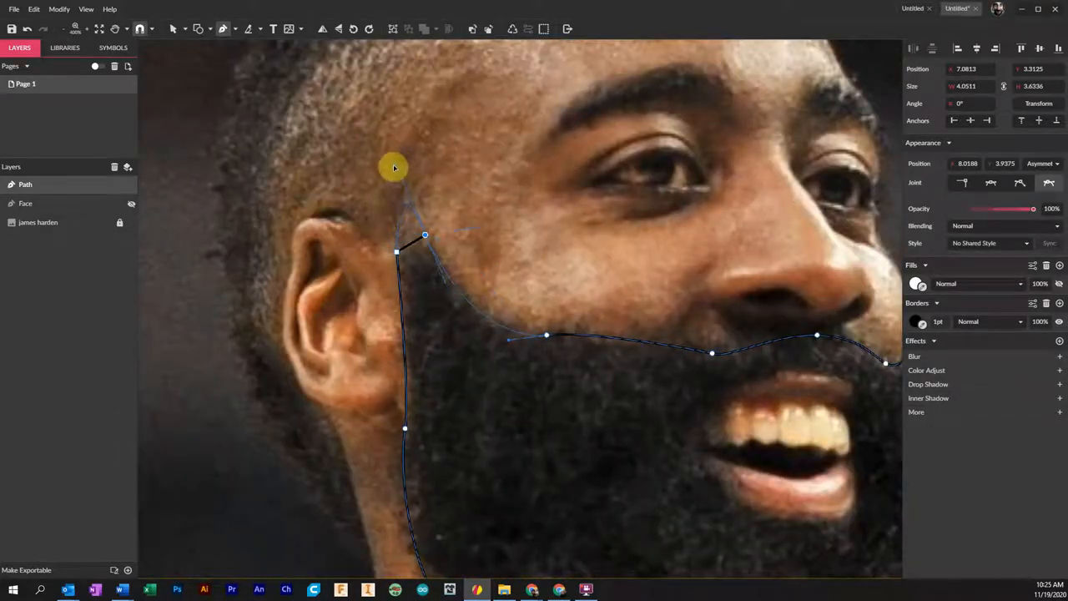
pyautogui.moveTo(395, 167); pyautogui.dragTo(396, 222)
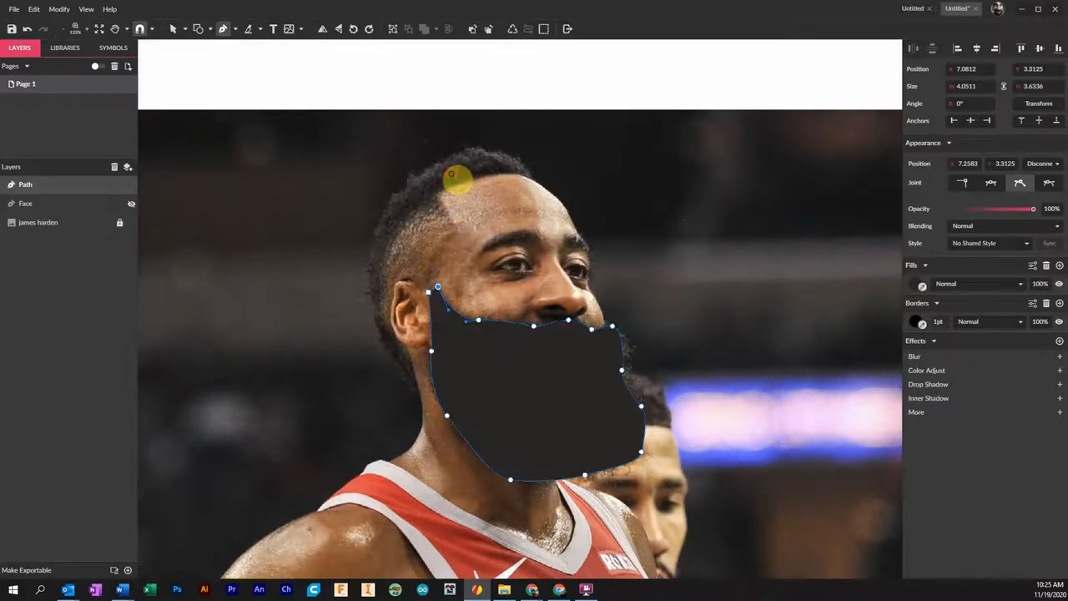
pyautogui.moveTo(722, 383)
pyautogui.write('Bear')
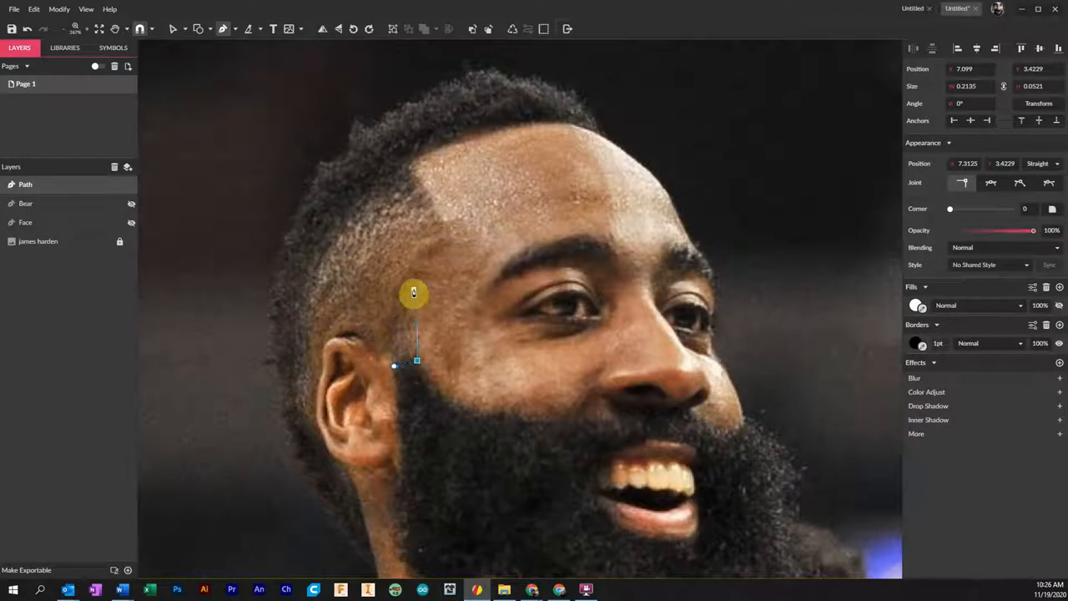
# - Pen-trace the hair from the sideburn up the temple, over the crown and behind the ear
pyautogui.moveTo(413, 292); pyautogui.dragTo(455, 242)
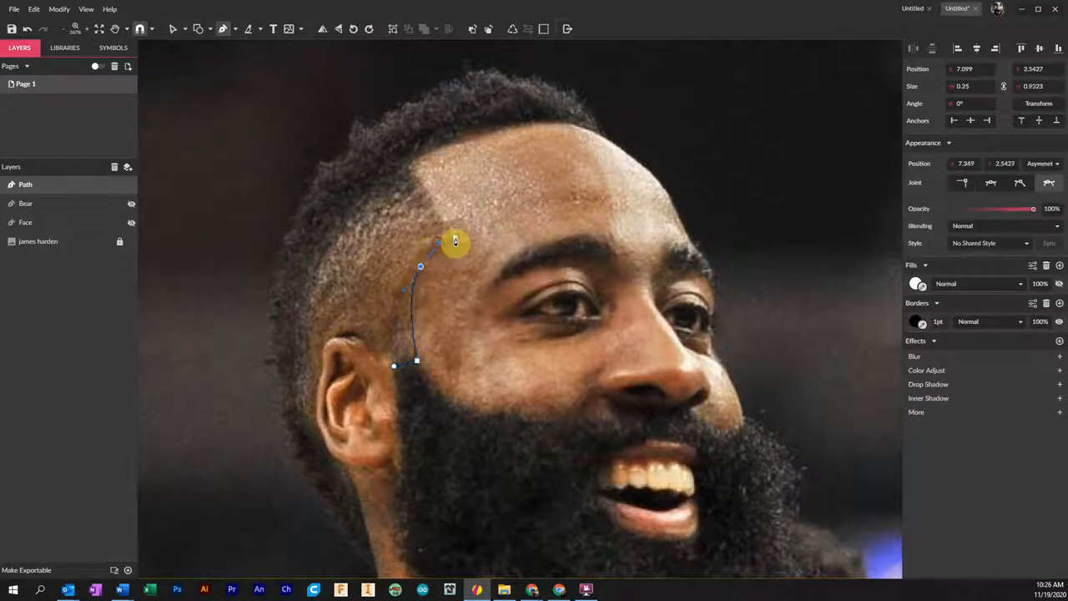
pyautogui.moveTo(454, 242); pyautogui.dragTo(438, 214)
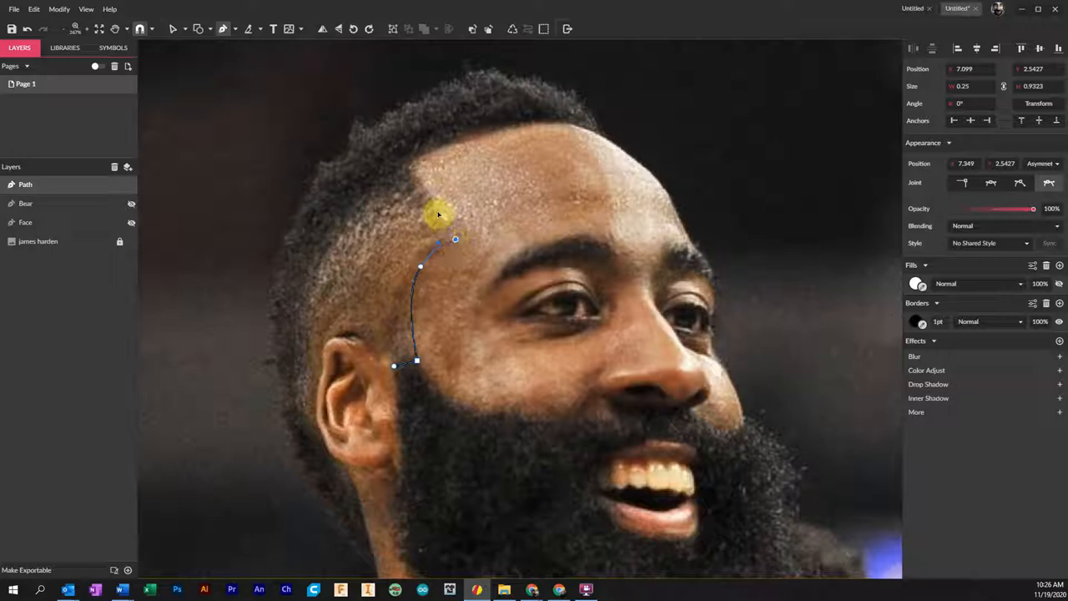
pyautogui.moveTo(436, 215); pyautogui.dragTo(406, 169)
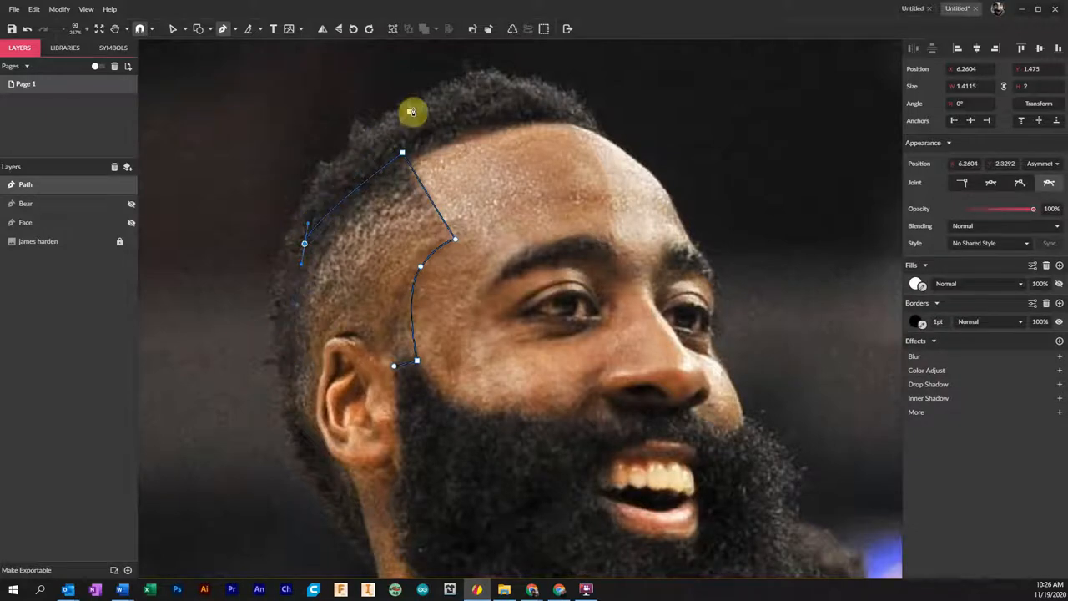
pyautogui.moveTo(412, 111); pyautogui.dragTo(289, 406)
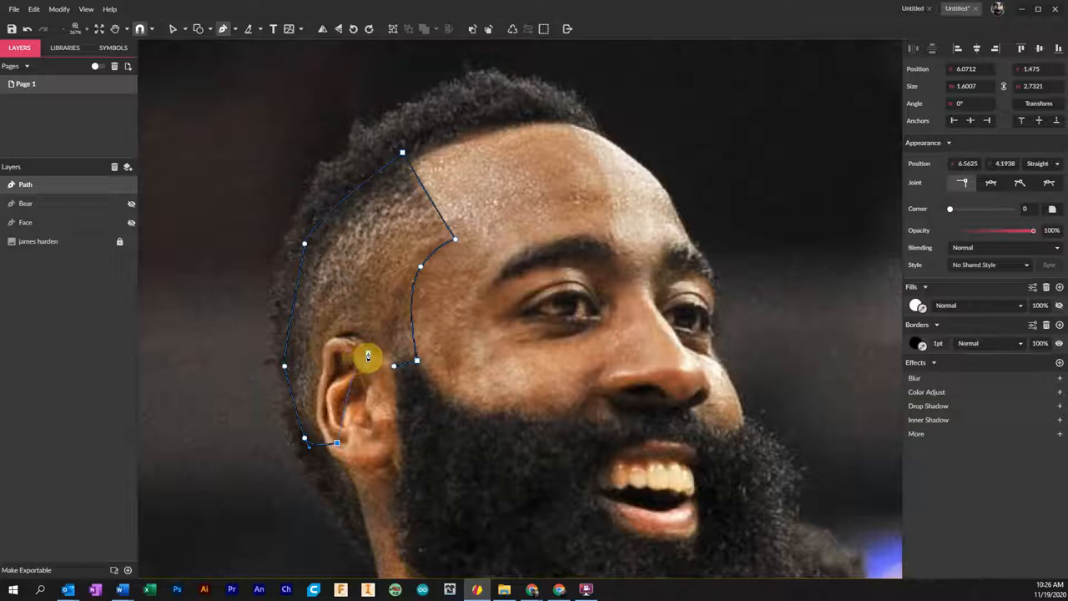
pyautogui.moveTo(367, 355); pyautogui.dragTo(388, 363)
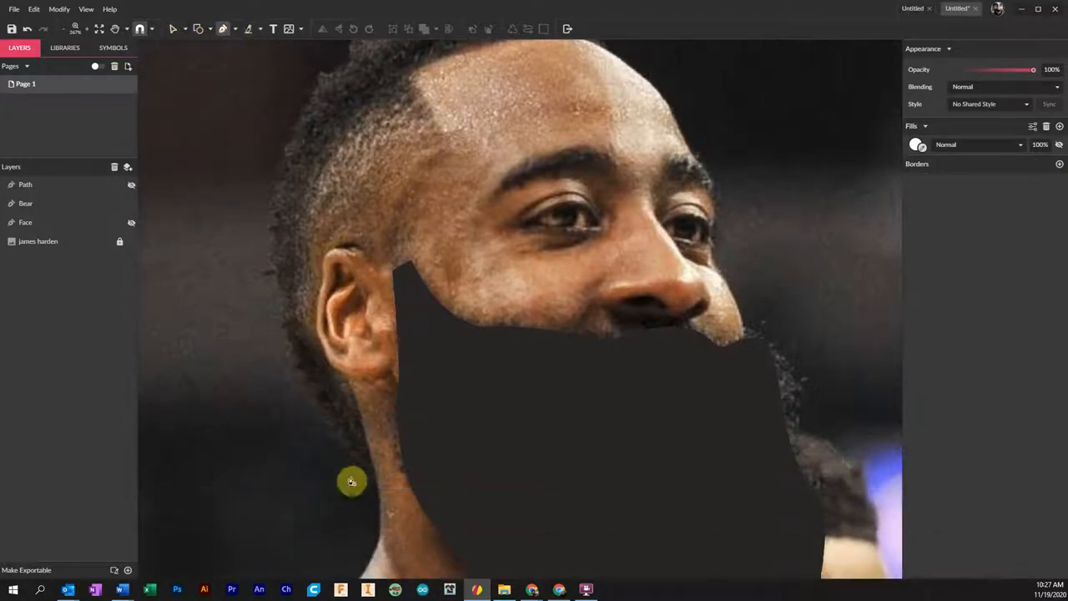
# - Draw the outer hair path from below the ear, along the hairline, over the head and down the back
pyautogui.click(351, 480)
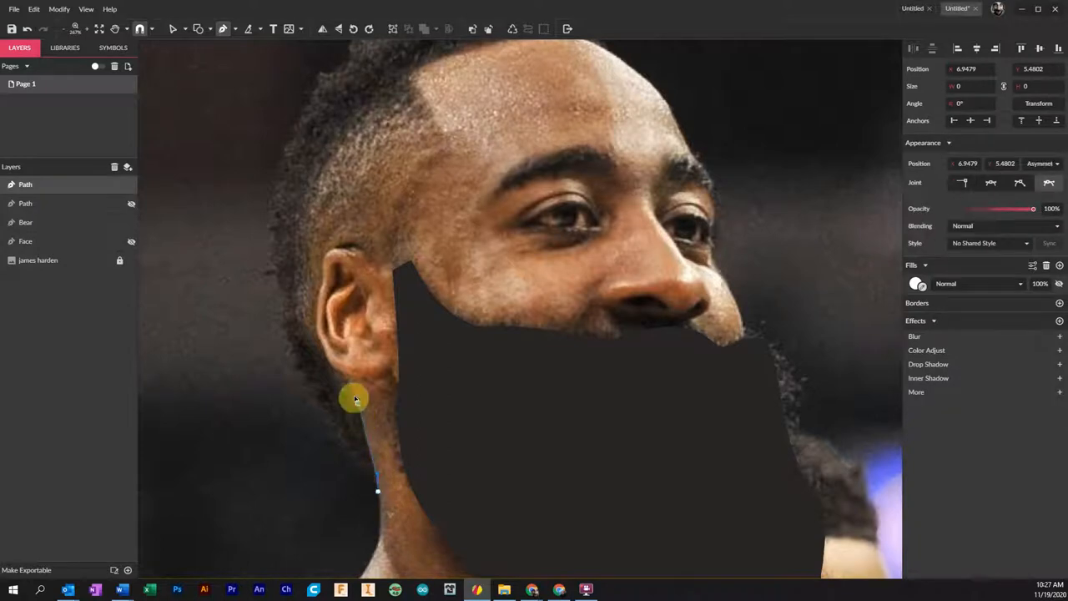
pyautogui.moveTo(354, 399); pyautogui.dragTo(318, 350)
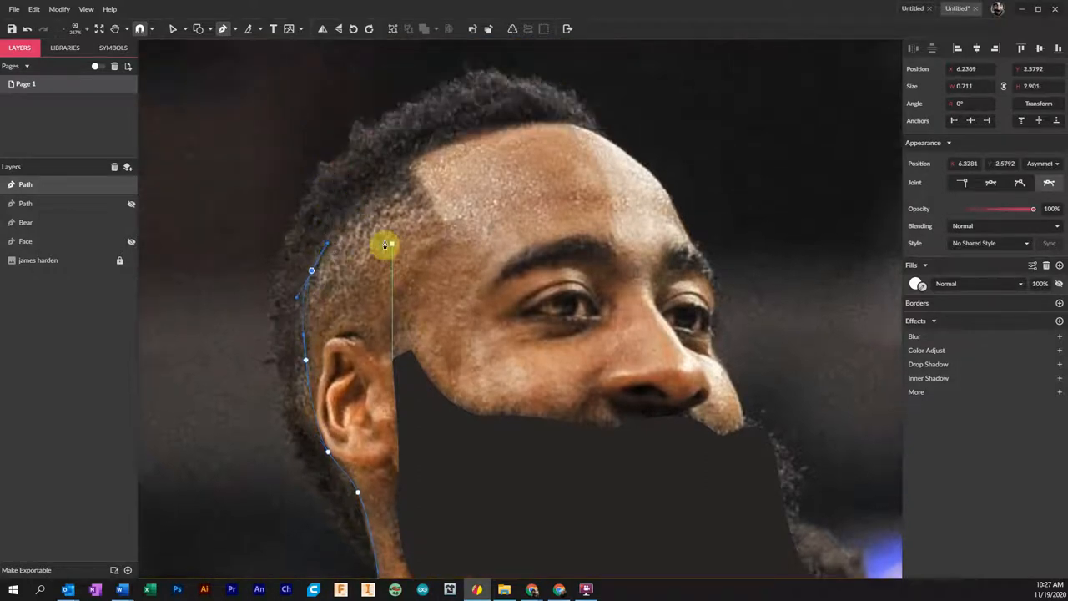
pyautogui.moveTo(386, 244); pyautogui.dragTo(409, 164)
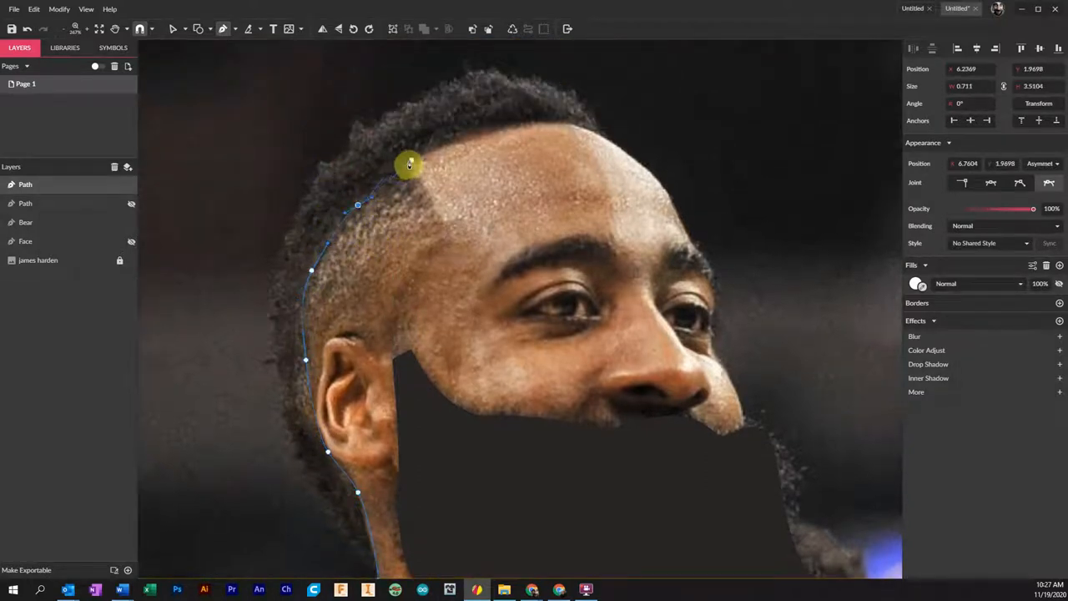
pyautogui.moveTo(409, 164); pyautogui.dragTo(334, 246)
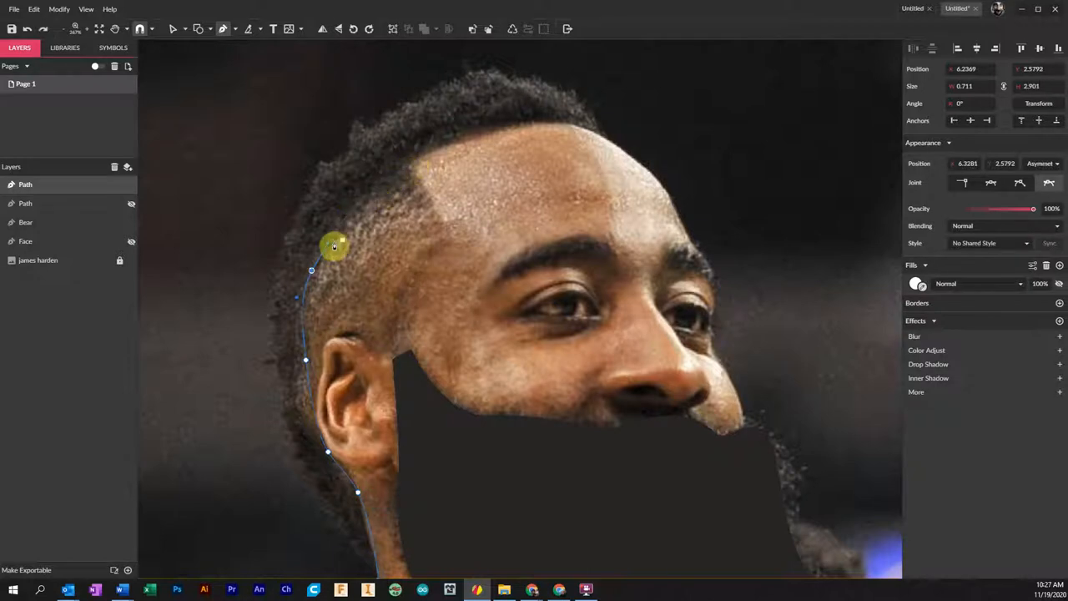
pyautogui.moveTo(334, 246); pyautogui.dragTo(417, 159)
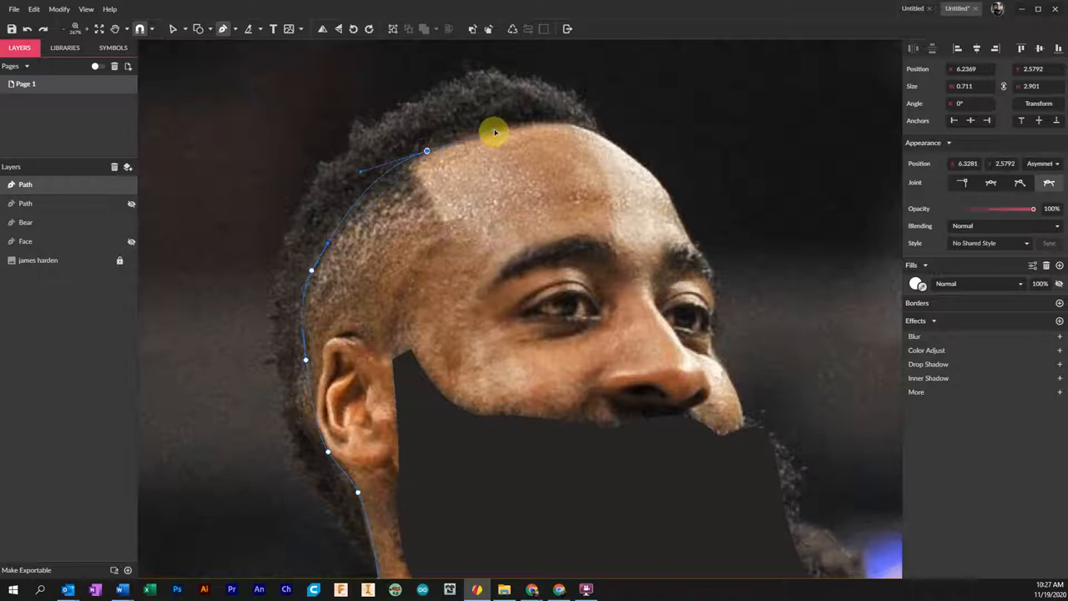
pyautogui.moveTo(495, 132); pyautogui.dragTo(597, 131)
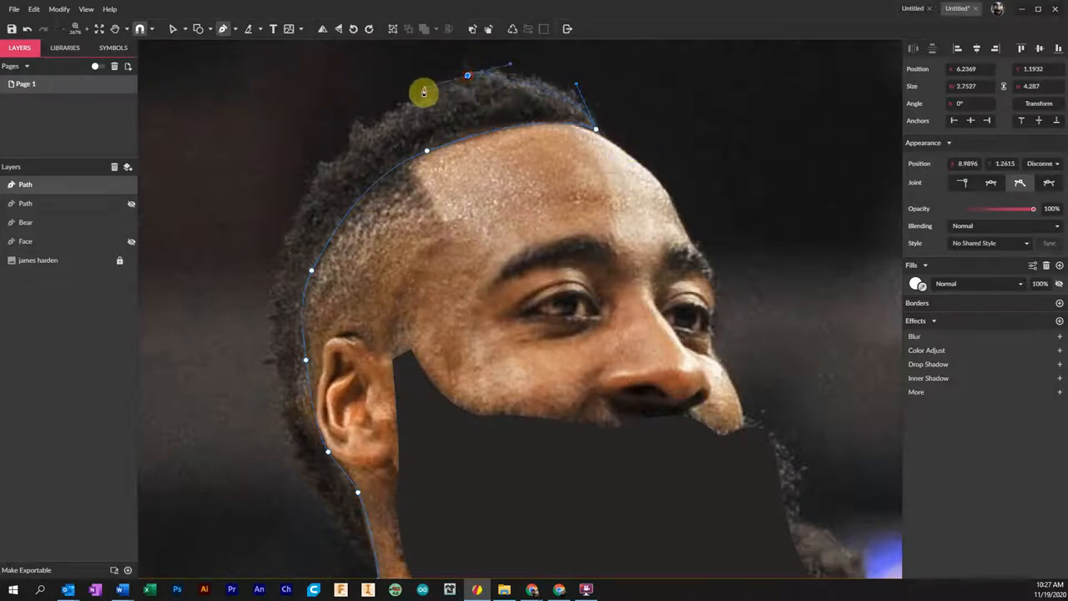
pyautogui.moveTo(424, 91); pyautogui.dragTo(352, 127)
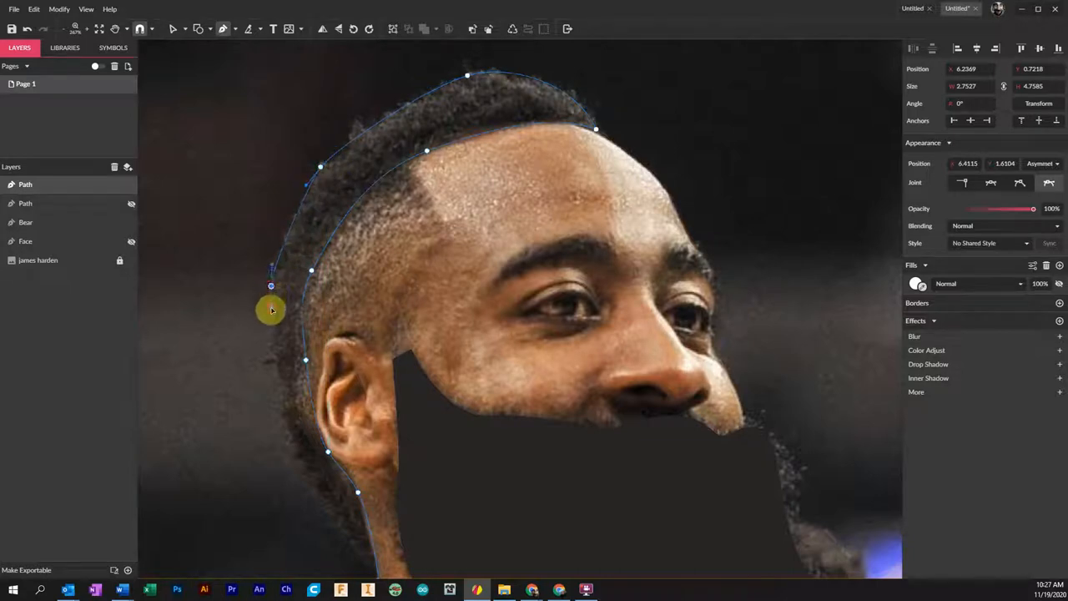
pyautogui.moveTo(270, 309); pyautogui.dragTo(320, 515)
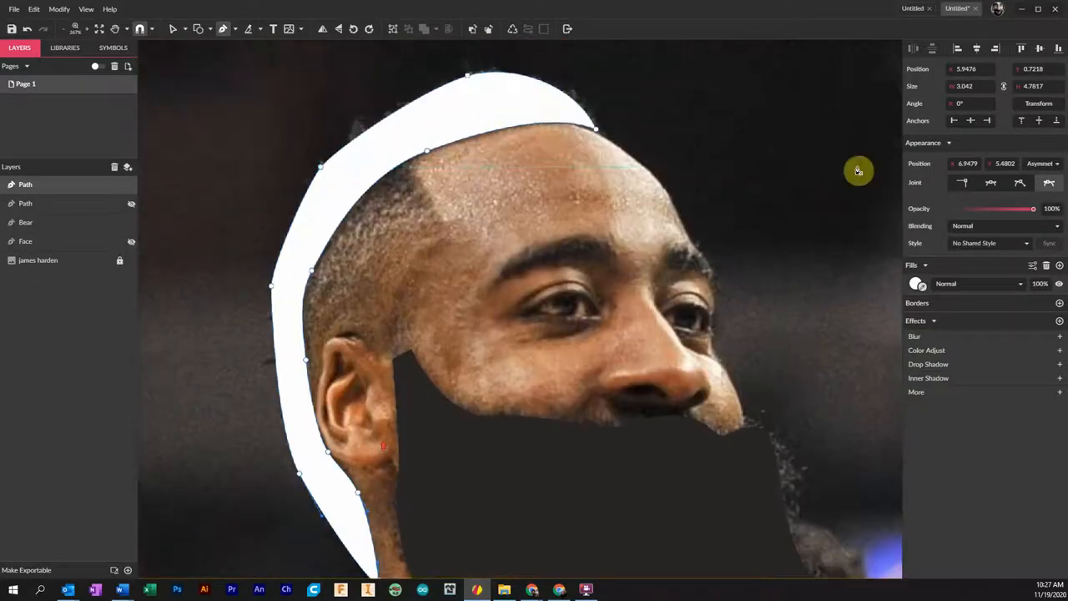
pyautogui.click(915, 284)
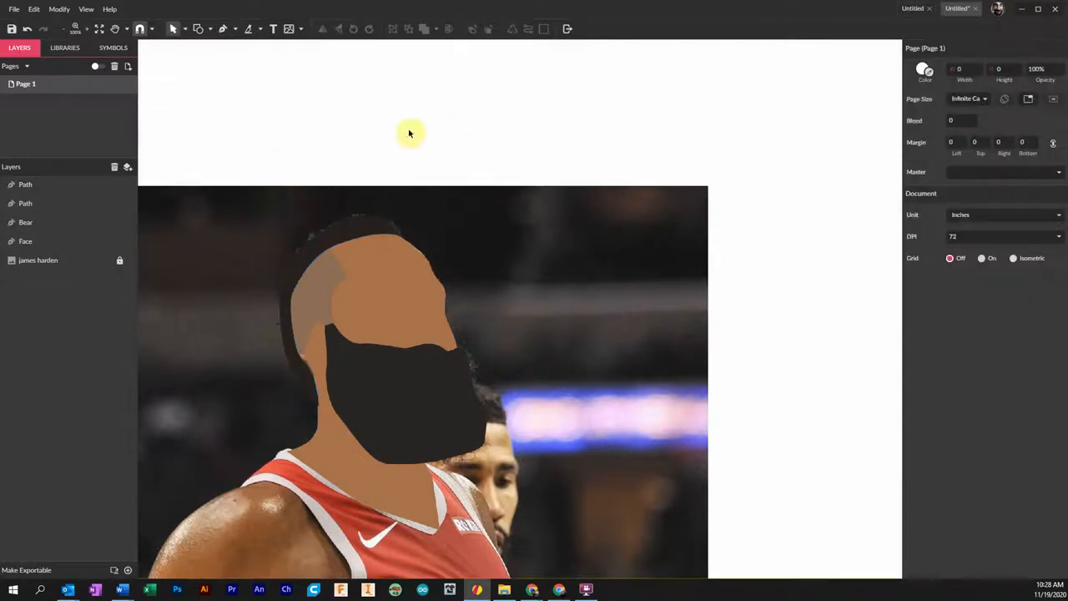
pyautogui.moveTo(165, 189)
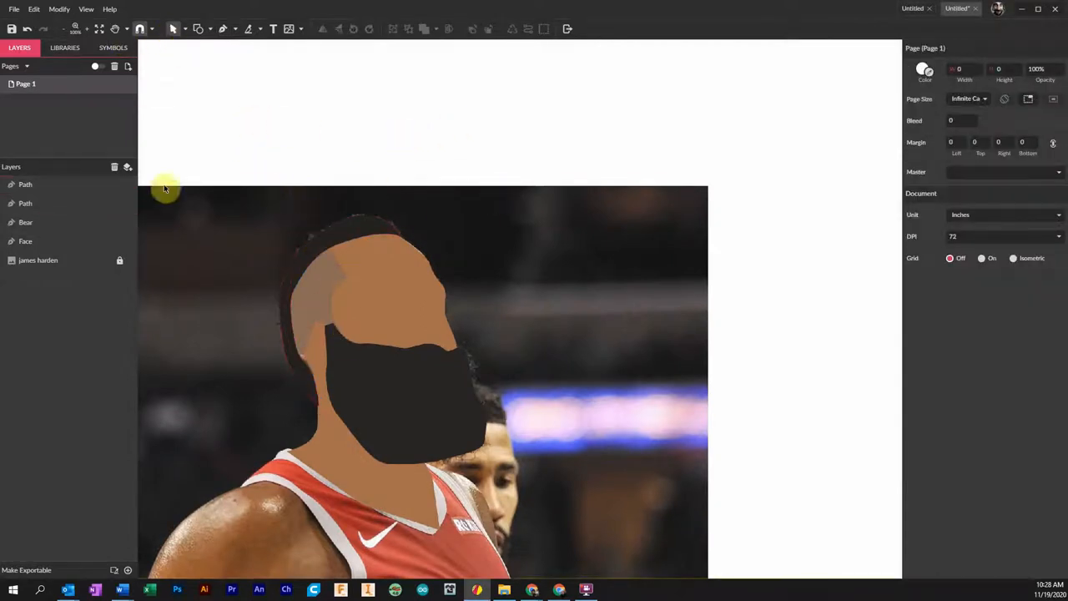
# - Hide the photo layer and pull the hair shape's lower anchor in against the face
pyautogui.click(119, 260)
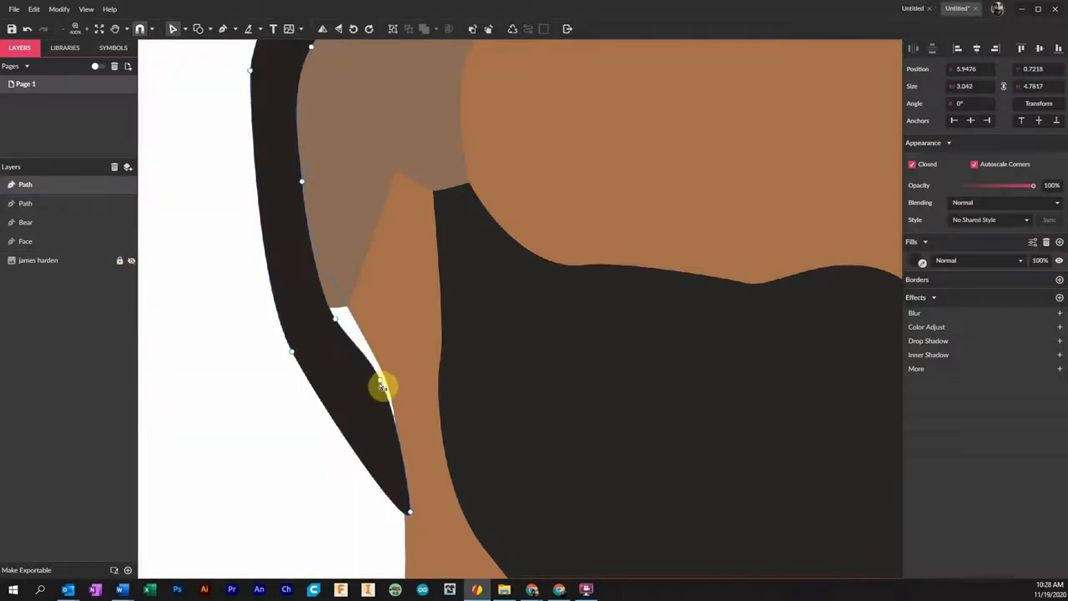
pyautogui.moveTo(383, 386); pyautogui.dragTo(342, 324)
pyautogui.write('Top ha')
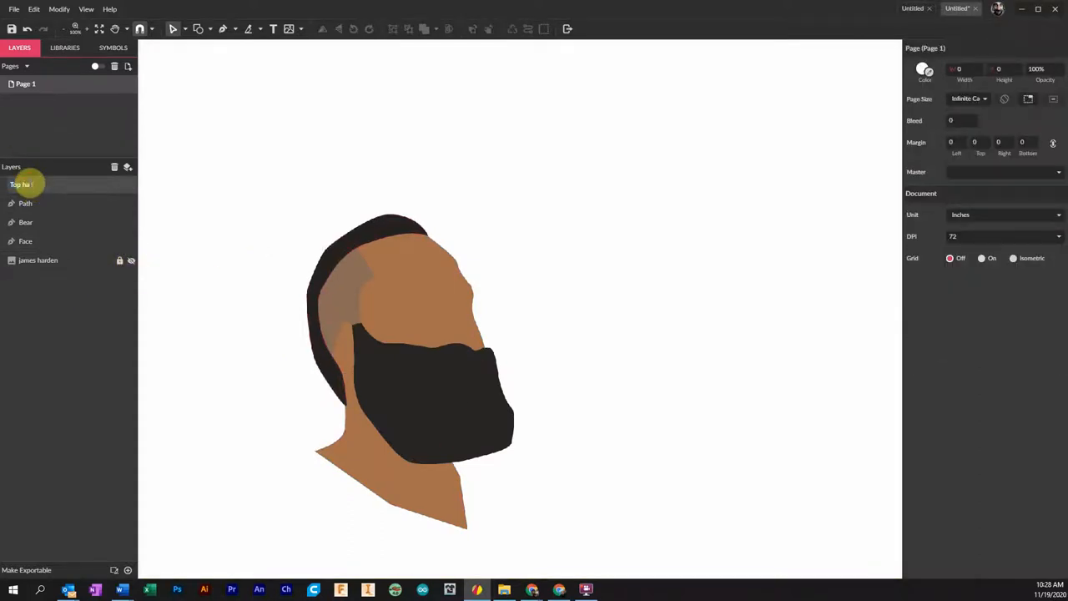
# - Rename the second hair layer to 'Fade hair'
pyautogui.click(25, 203)
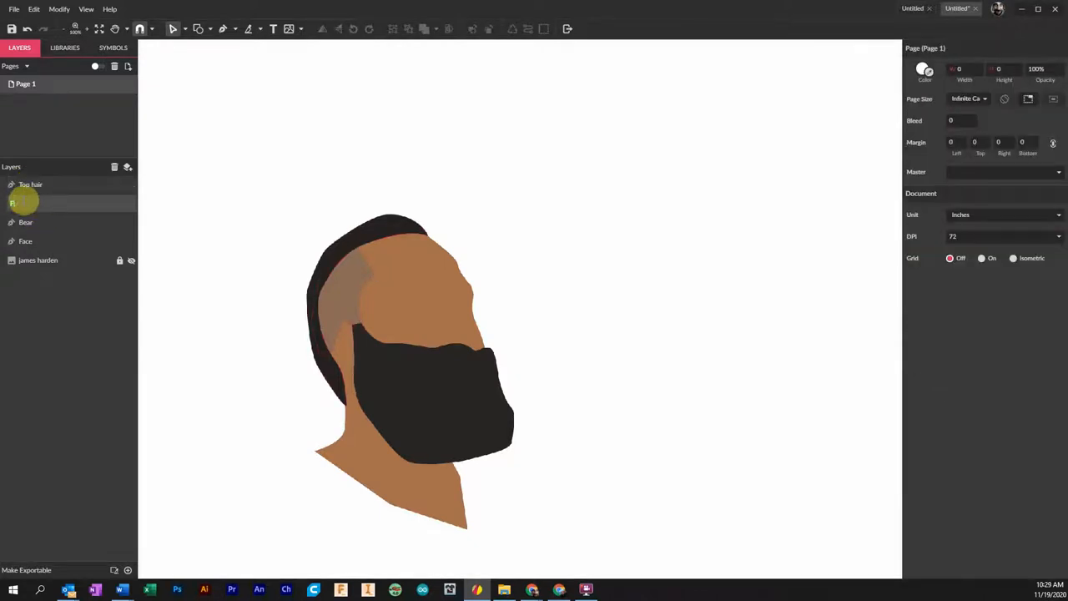
pyautogui.write('Fade hair')
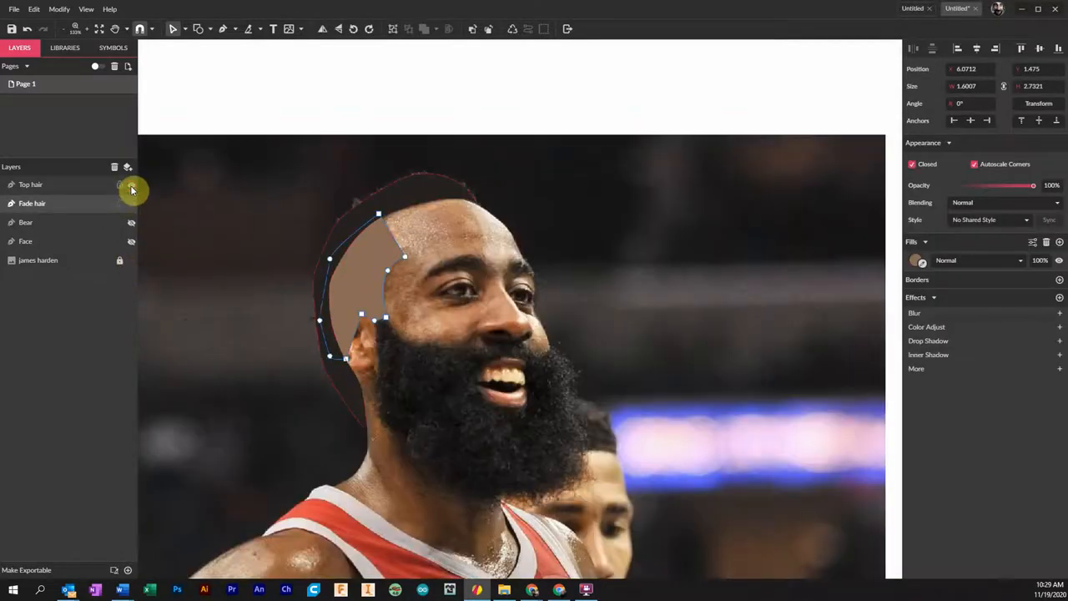
# - Hide the Top hair layer and pen-trace the ear from its top down around the earlobe
pyautogui.click(131, 184)
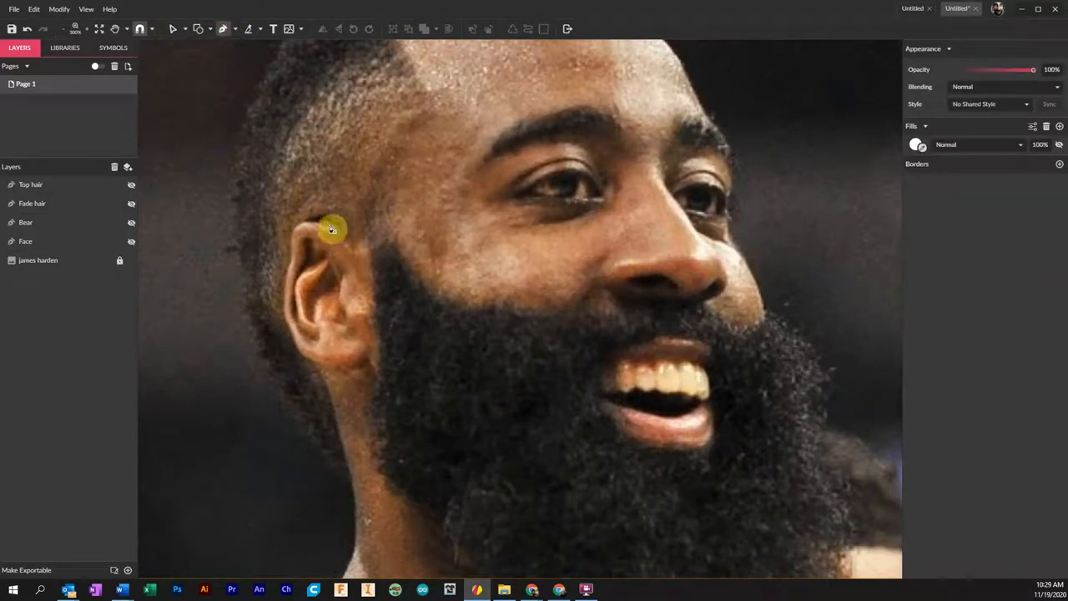
pyautogui.moveTo(346, 247)
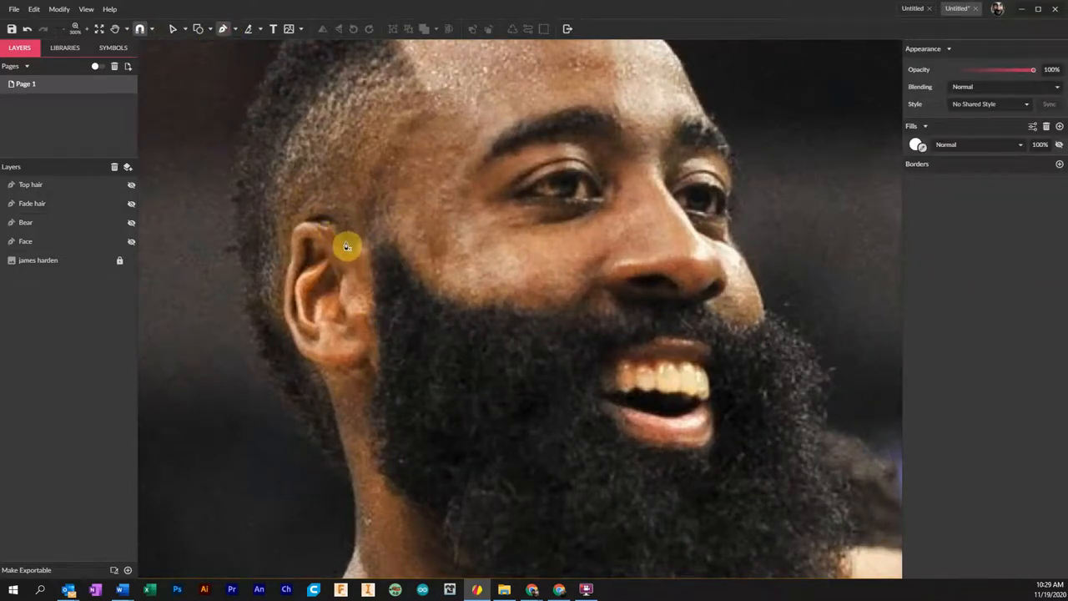
pyautogui.click(346, 242)
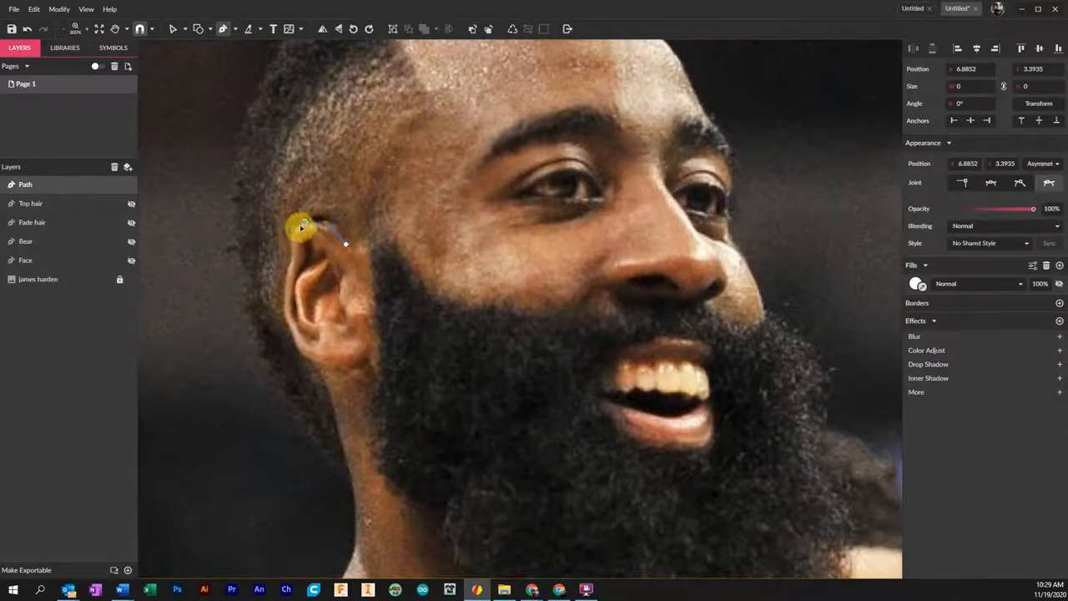
pyautogui.moveTo(303, 225); pyautogui.dragTo(292, 263)
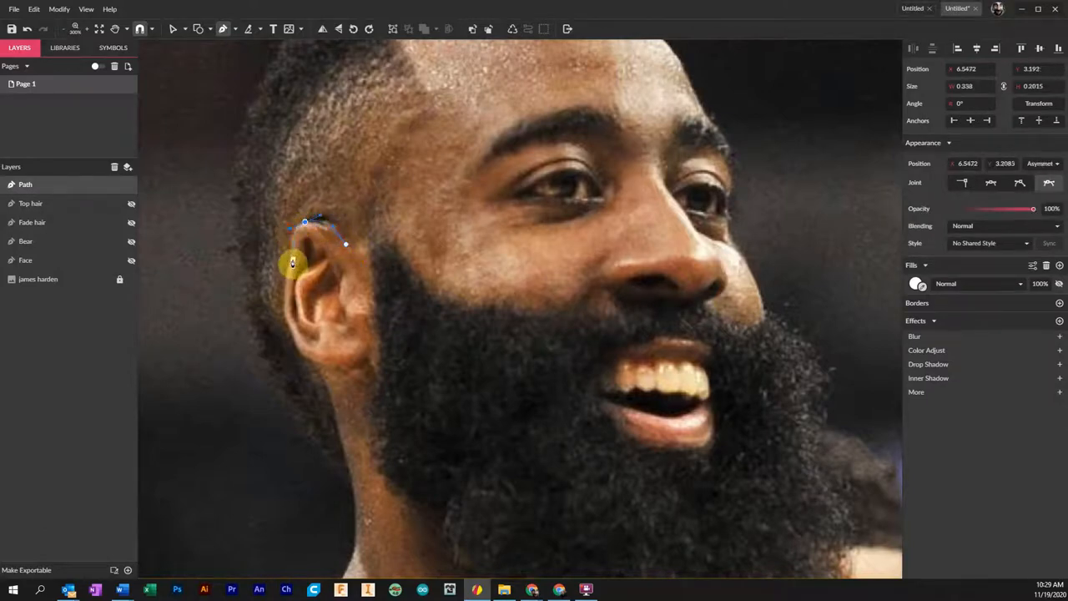
pyautogui.moveTo(292, 263); pyautogui.dragTo(294, 350)
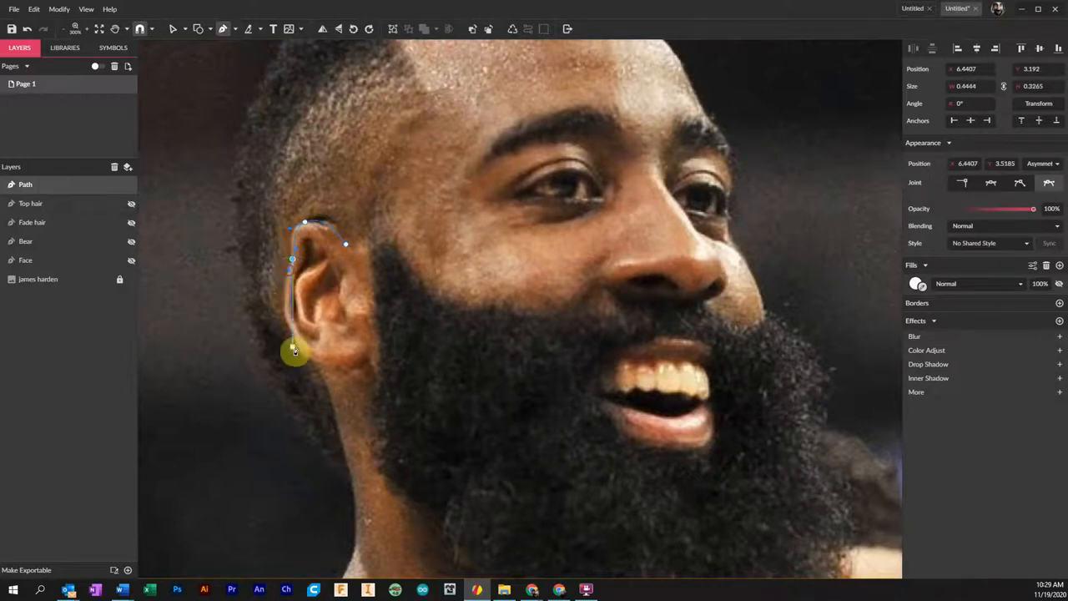
pyautogui.moveTo(295, 350); pyautogui.dragTo(302, 366)
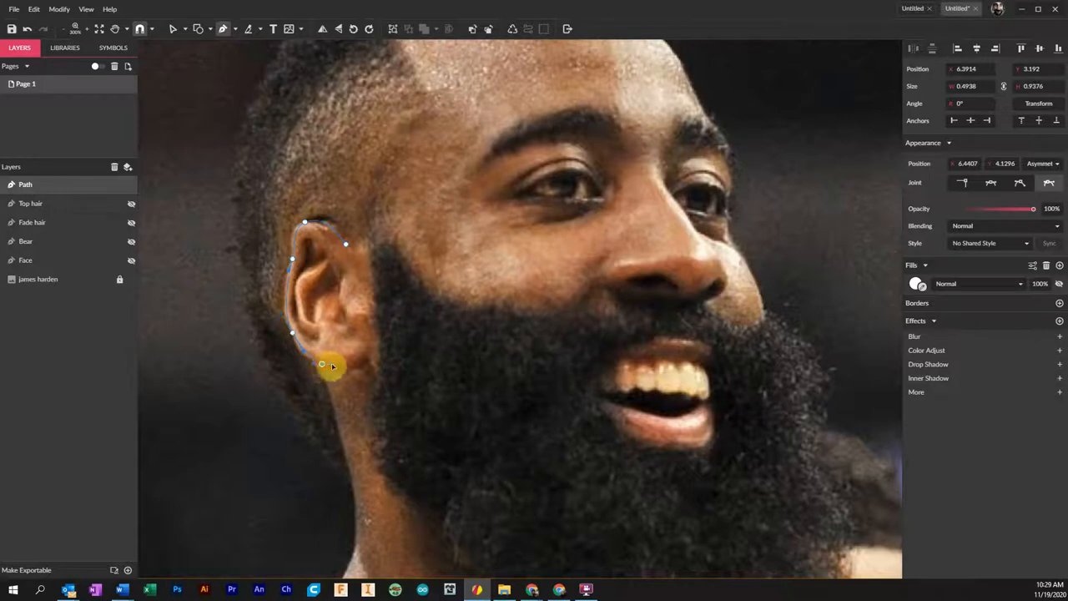
pyautogui.moveTo(321, 365); pyautogui.dragTo(367, 360)
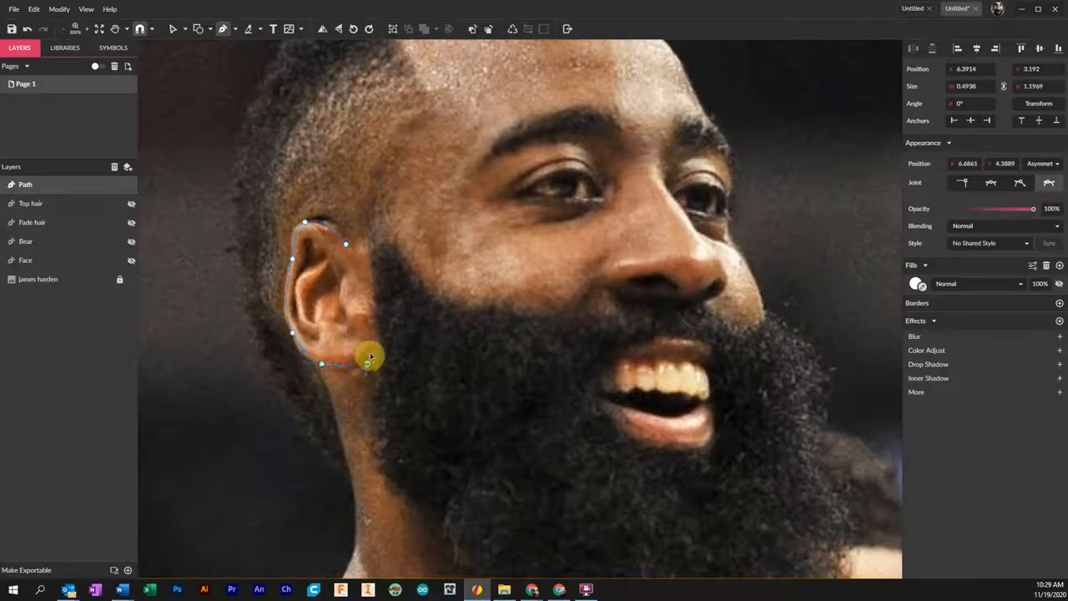
pyautogui.moveTo(371, 357); pyautogui.dragTo(377, 344)
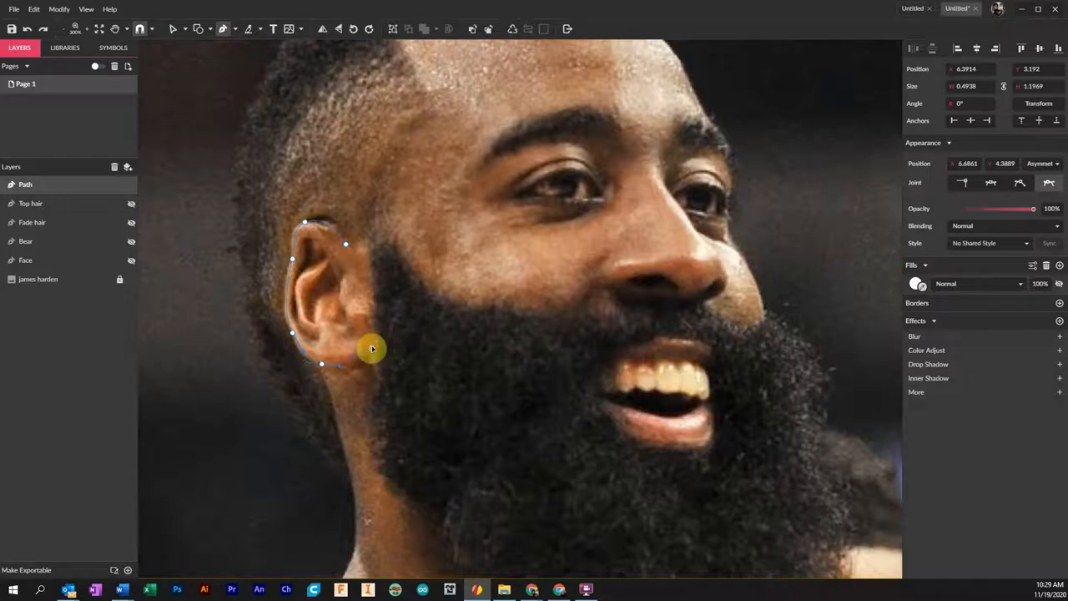
pyautogui.moveTo(371, 348); pyautogui.dragTo(429, 311)
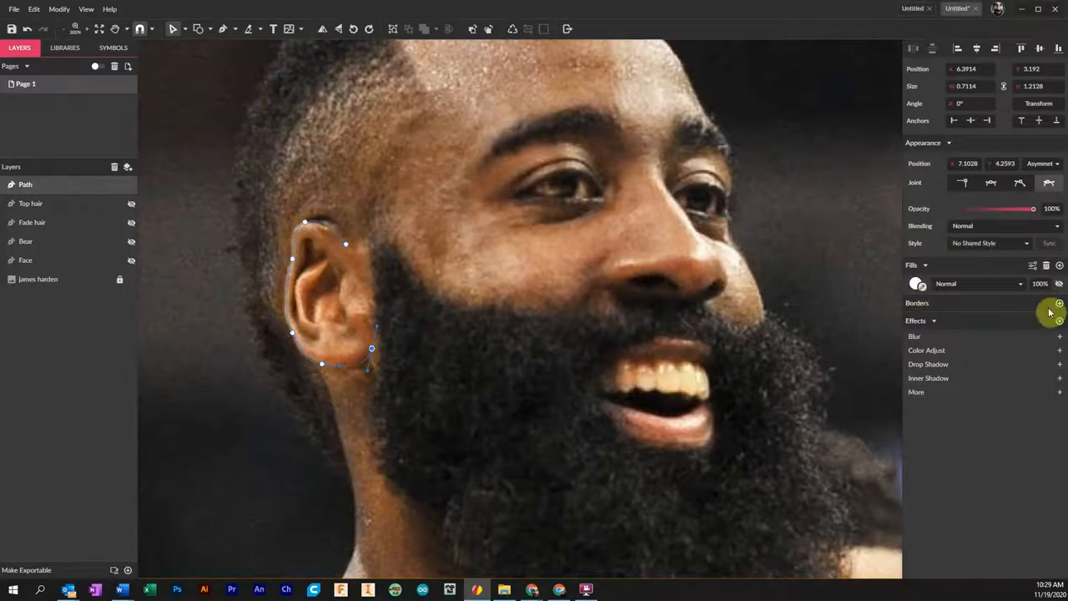
# - Give the ear a black border and skin-tone fill, and name its layer Ear
pyautogui.click(1060, 303)
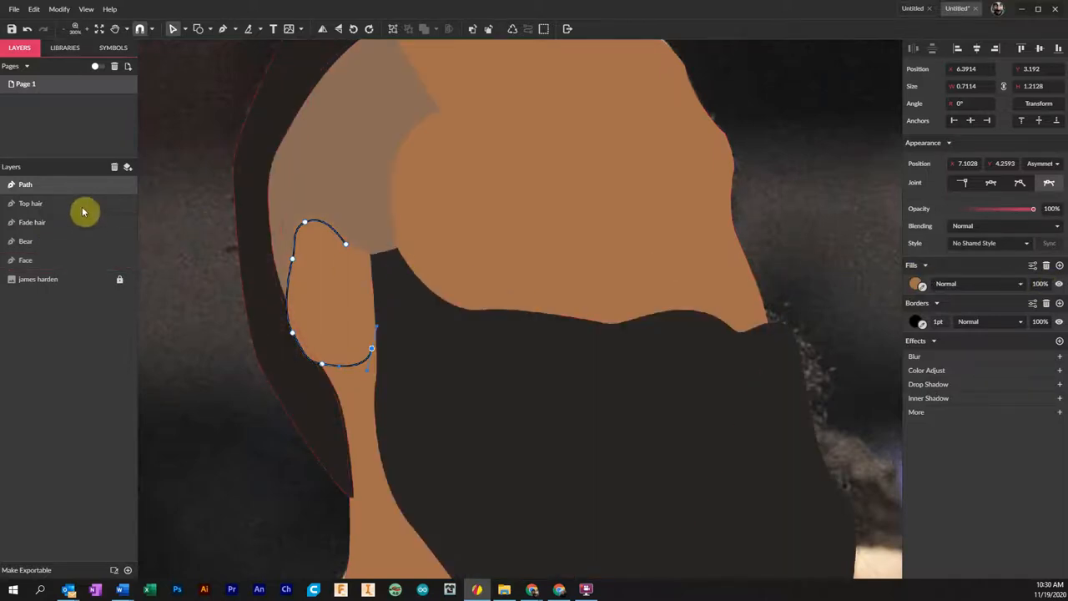
pyautogui.click(131, 185)
pyautogui.write('Ear')
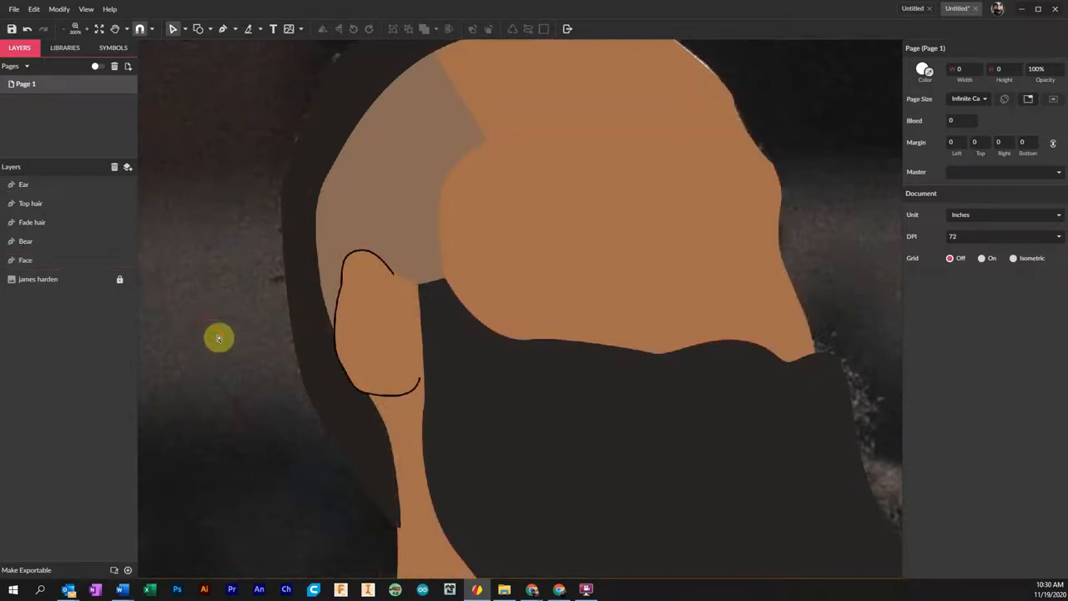
pyautogui.moveTo(56, 198)
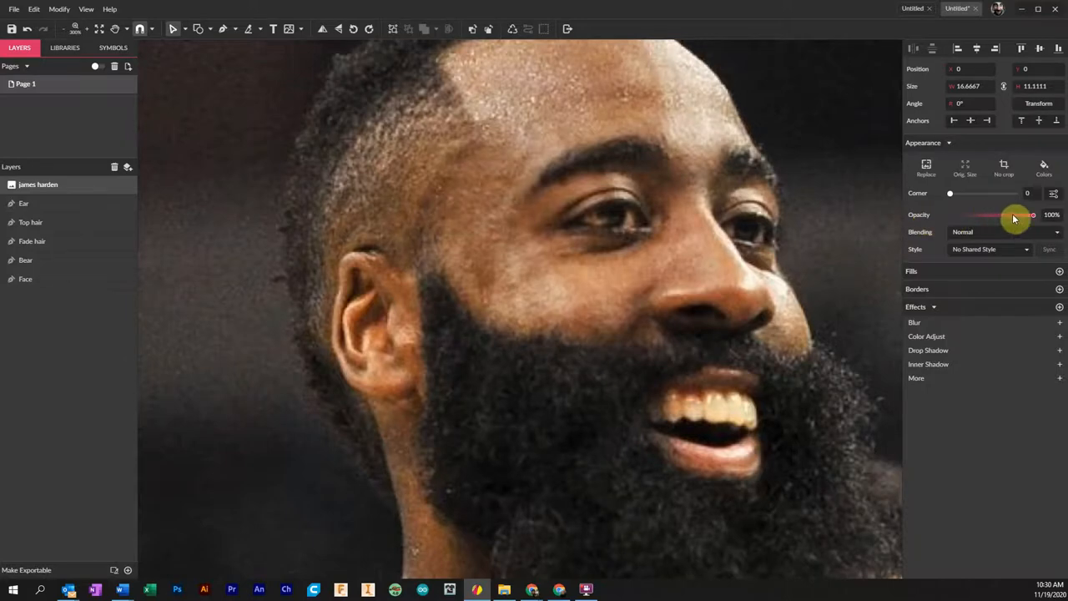
# - Lower the opacity of the james harden photo layer placed above the drawing
pyautogui.moveTo(1033, 216); pyautogui.dragTo(966, 216)
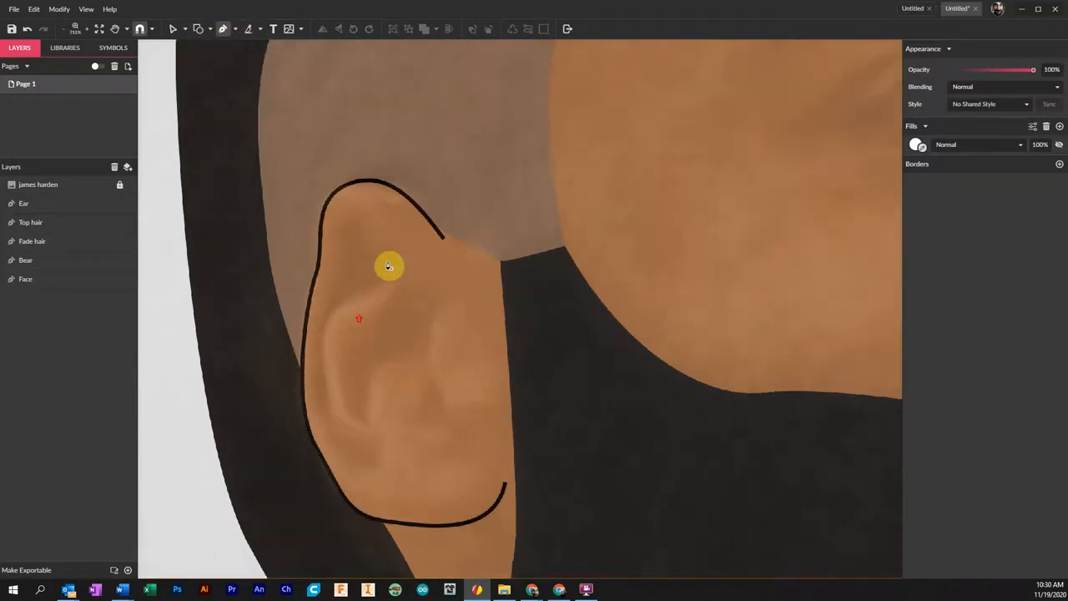
pyautogui.moveTo(428, 305)
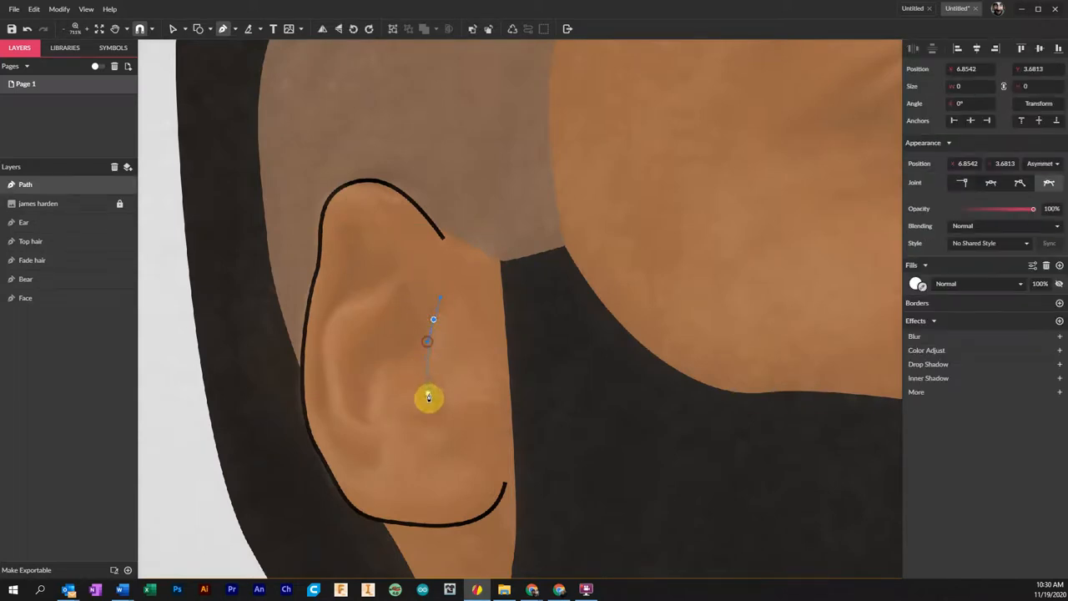
# - Draw two curved Pen paths along the ear's inner folds, extending the first toward the top
pyautogui.moveTo(428, 398); pyautogui.dragTo(428, 438)
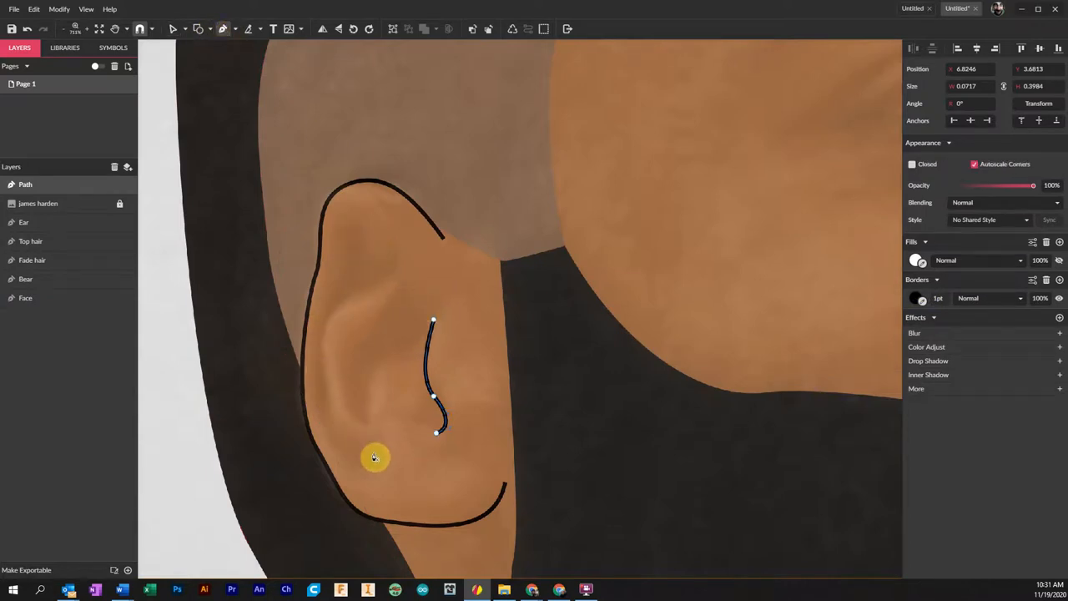
pyautogui.moveTo(375, 458); pyautogui.dragTo(327, 332)
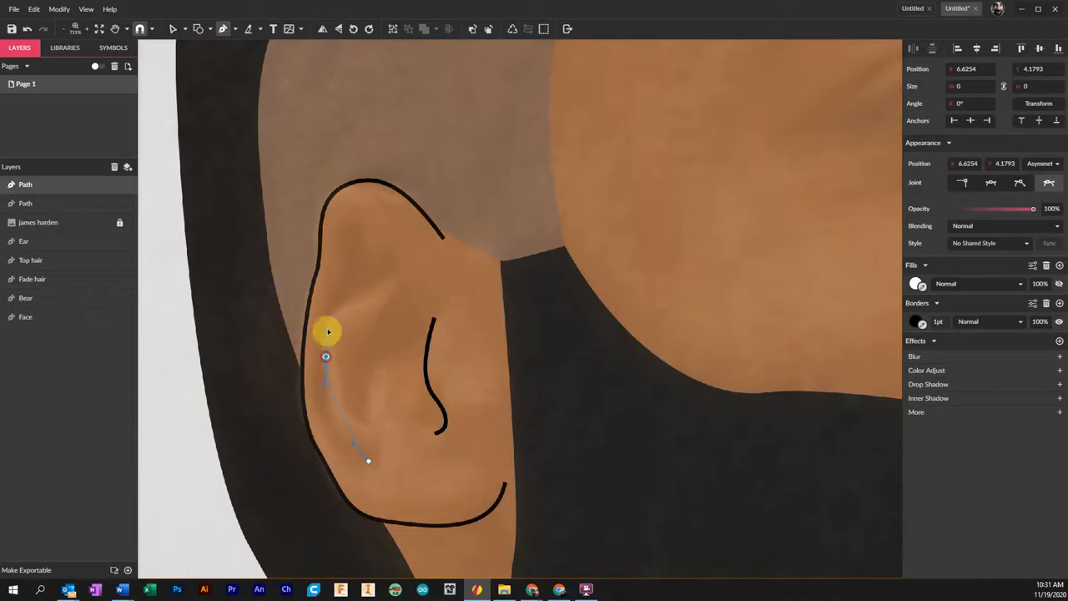
pyautogui.moveTo(328, 333); pyautogui.dragTo(353, 297)
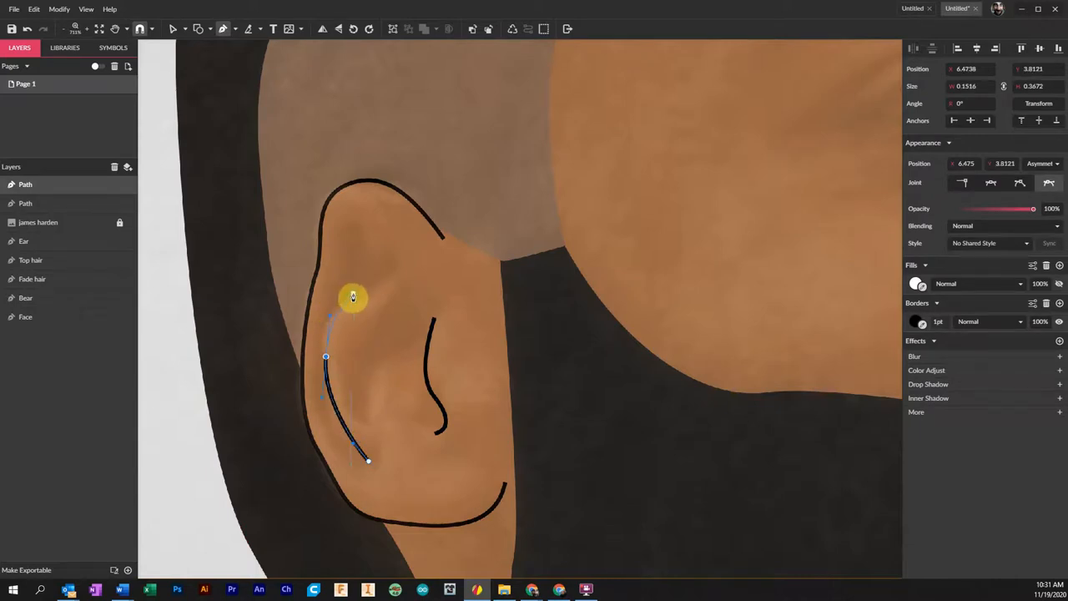
pyautogui.moveTo(353, 298); pyautogui.dragTo(399, 272)
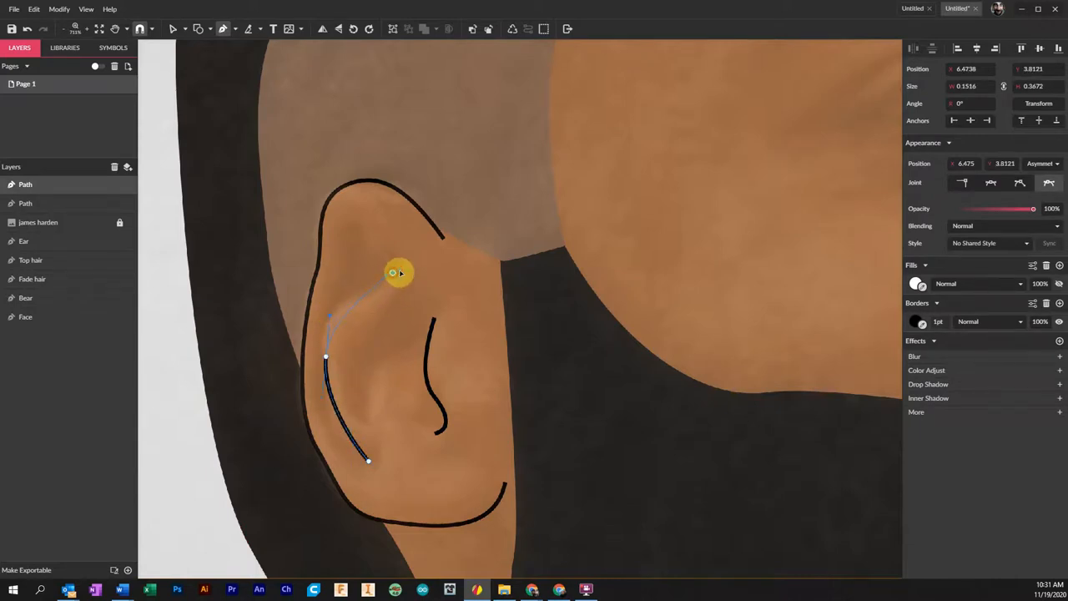
pyautogui.moveTo(392, 273); pyautogui.dragTo(370, 294)
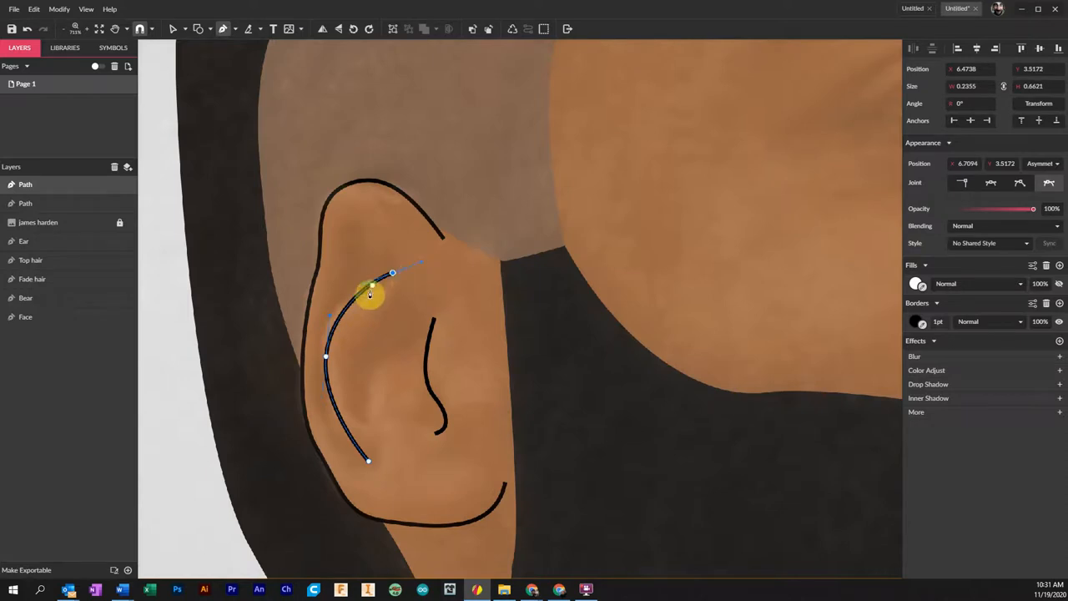
pyautogui.moveTo(370, 292); pyautogui.dragTo(394, 274)
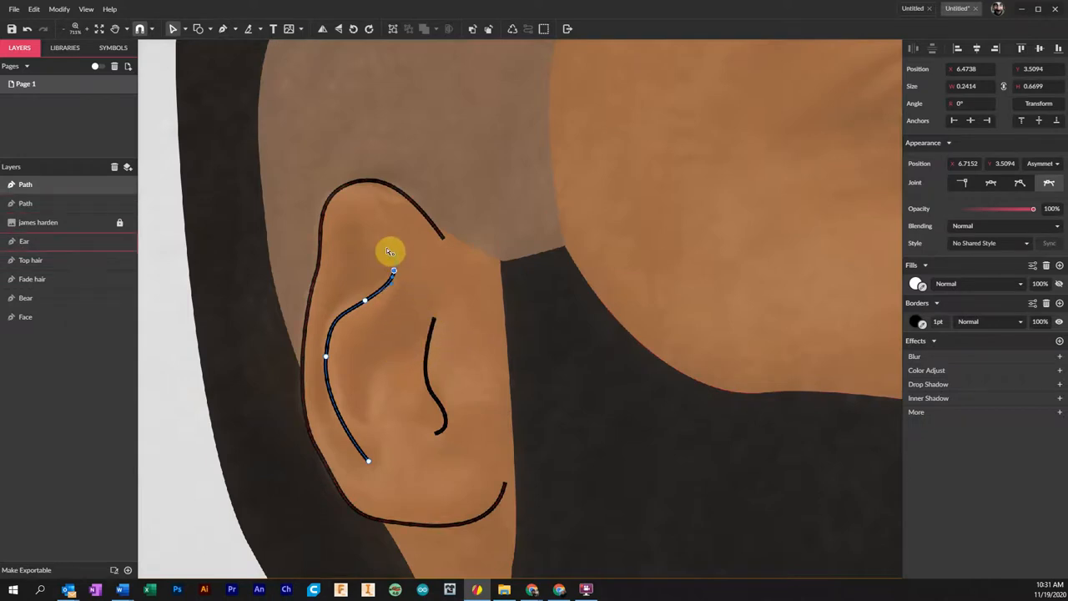
pyautogui.click(25, 185)
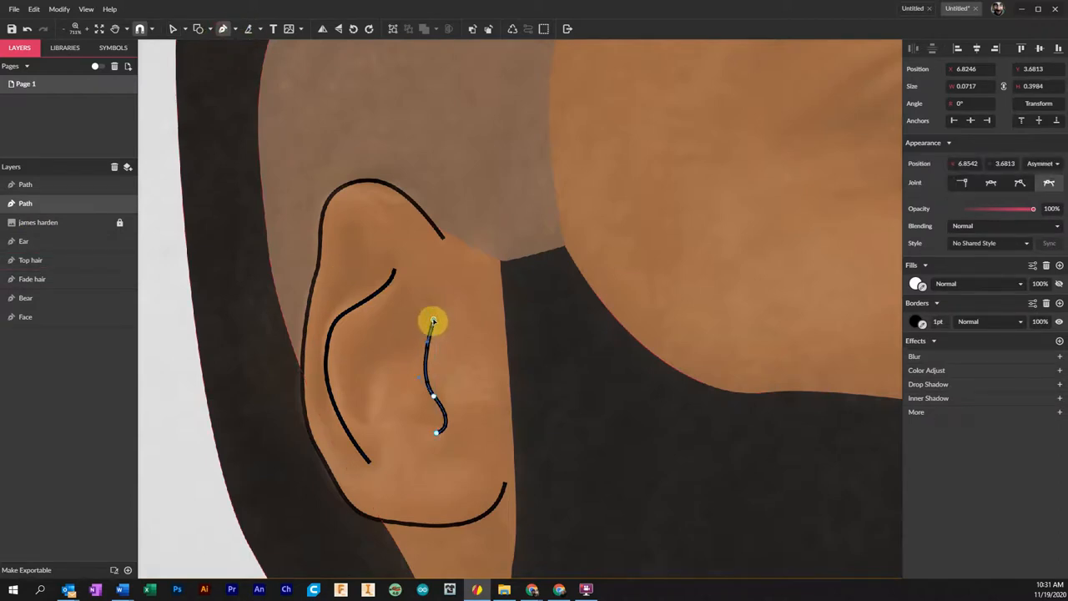
pyautogui.moveTo(432, 321); pyautogui.dragTo(386, 246)
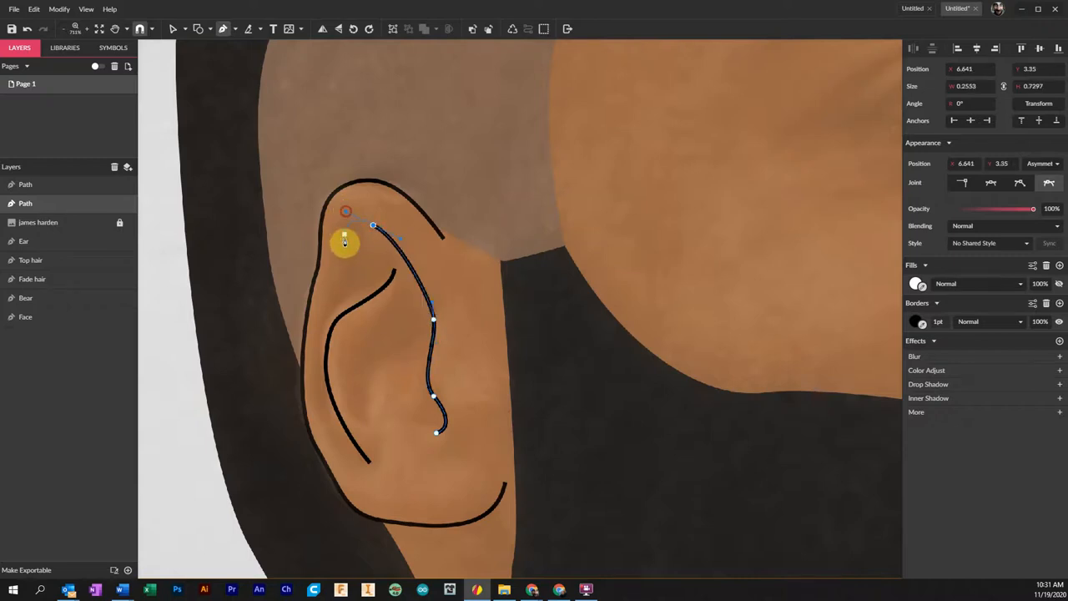
pyautogui.moveTo(345, 242); pyautogui.dragTo(333, 278)
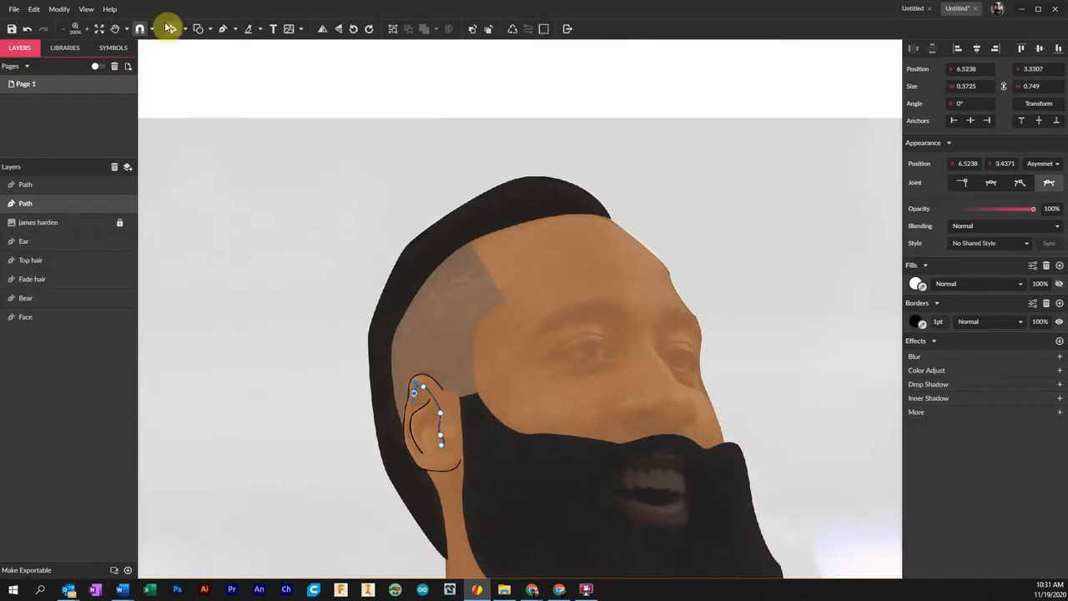
# - Drag the long ear line's anchor points and handles so its lower bend follows the fold
pyautogui.click(183, 29)
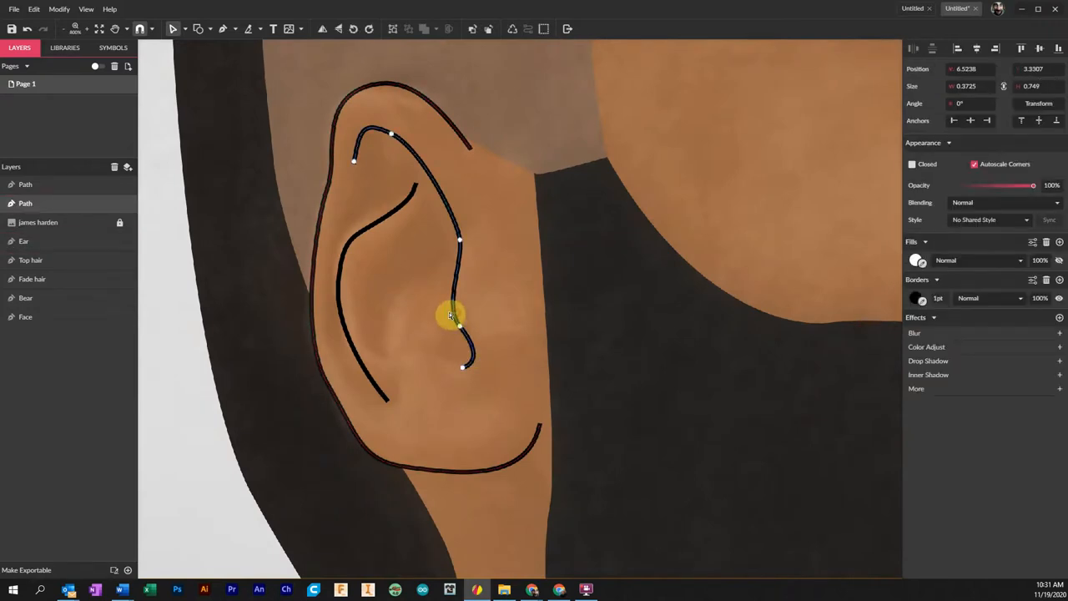
pyautogui.moveTo(451, 315); pyautogui.dragTo(465, 373)
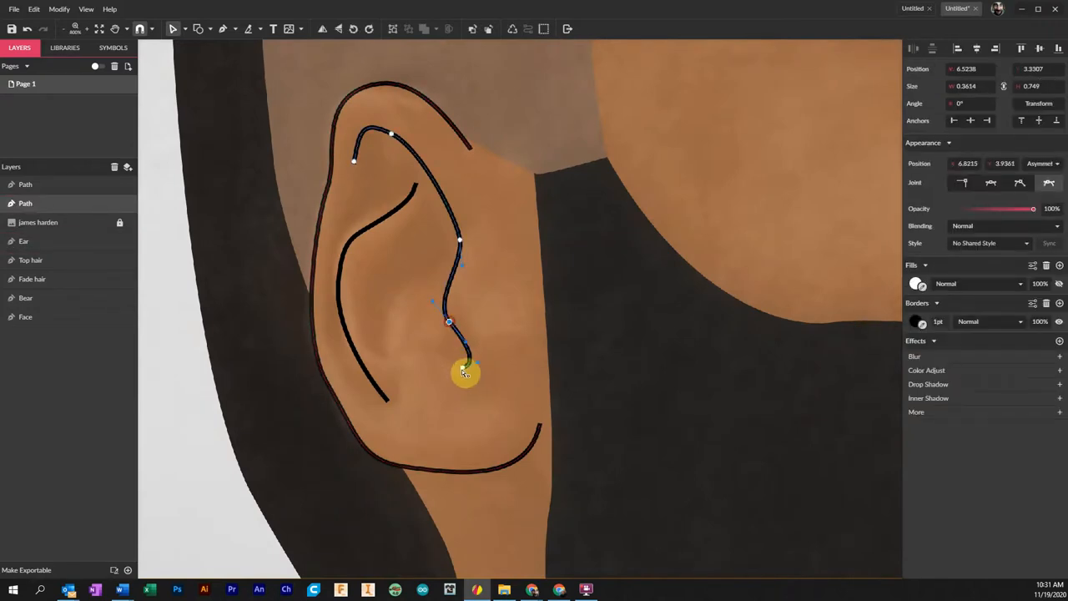
pyautogui.moveTo(465, 373); pyautogui.dragTo(454, 284)
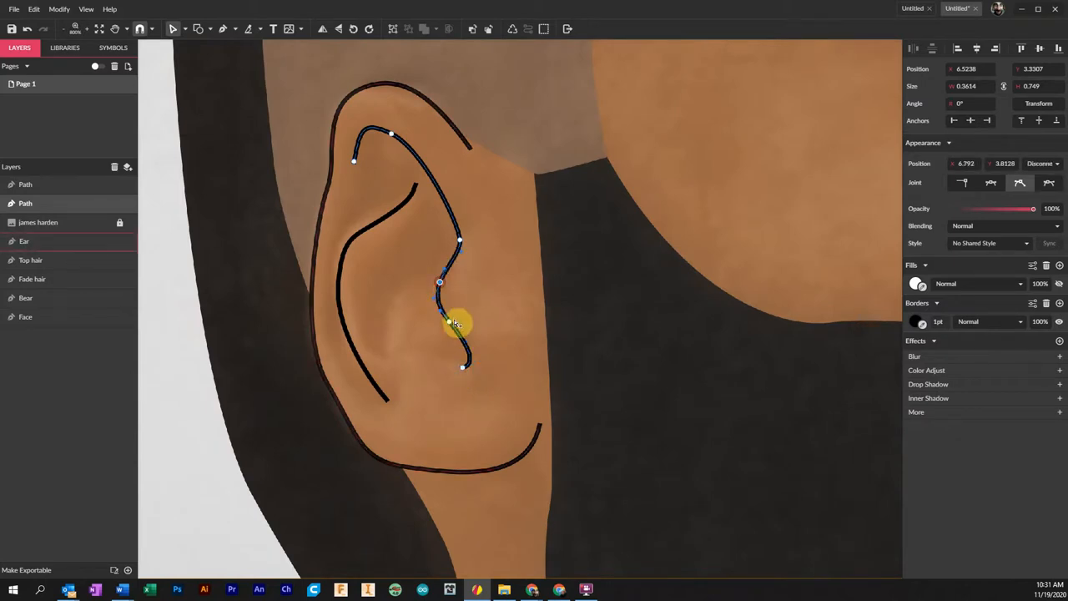
pyautogui.moveTo(450, 321); pyautogui.dragTo(463, 371)
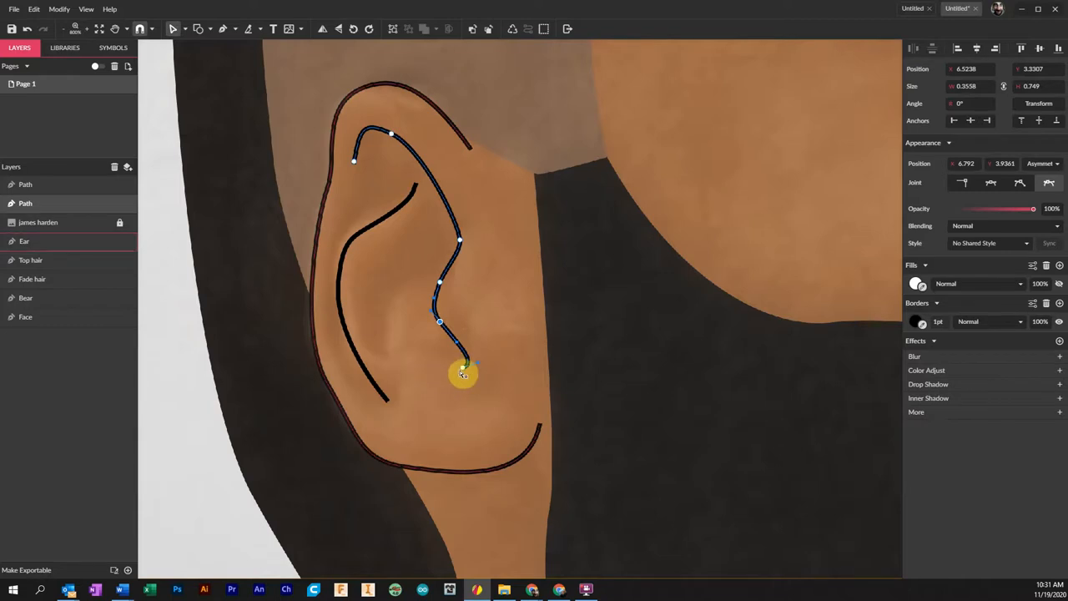
pyautogui.moveTo(463, 370); pyautogui.dragTo(457, 378)
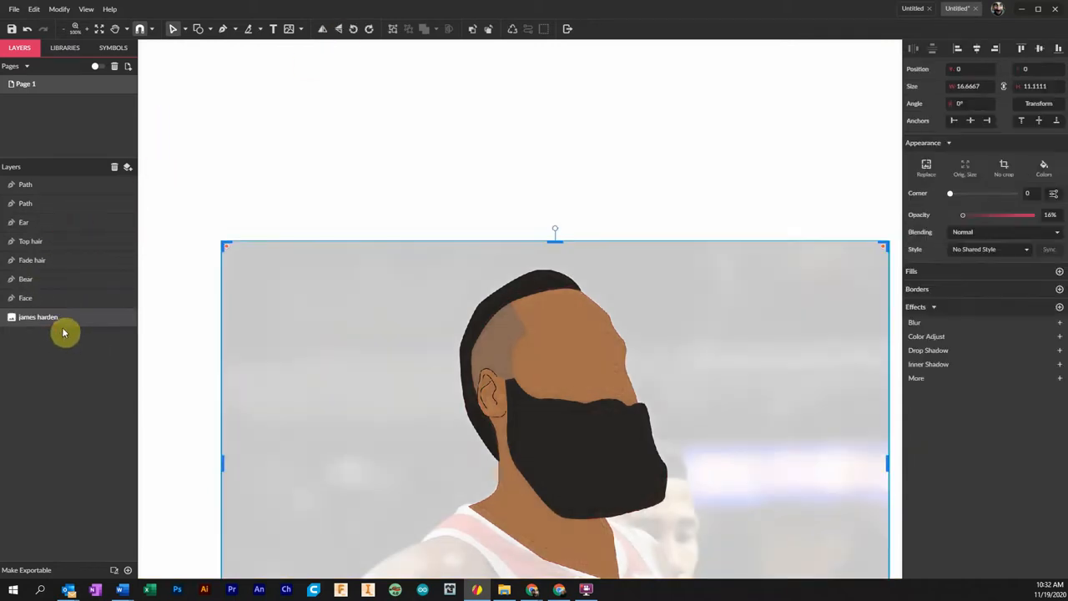
# - Select the james harden photo layer and fade it out of view
pyautogui.click(707, 272)
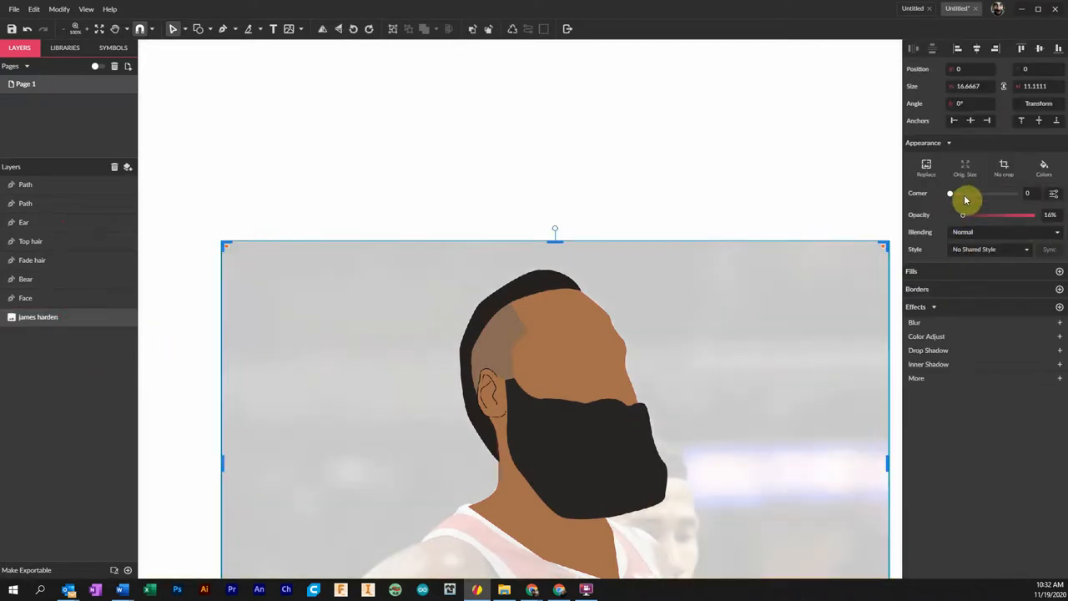
pyautogui.moveTo(964, 215); pyautogui.dragTo(1033, 214)
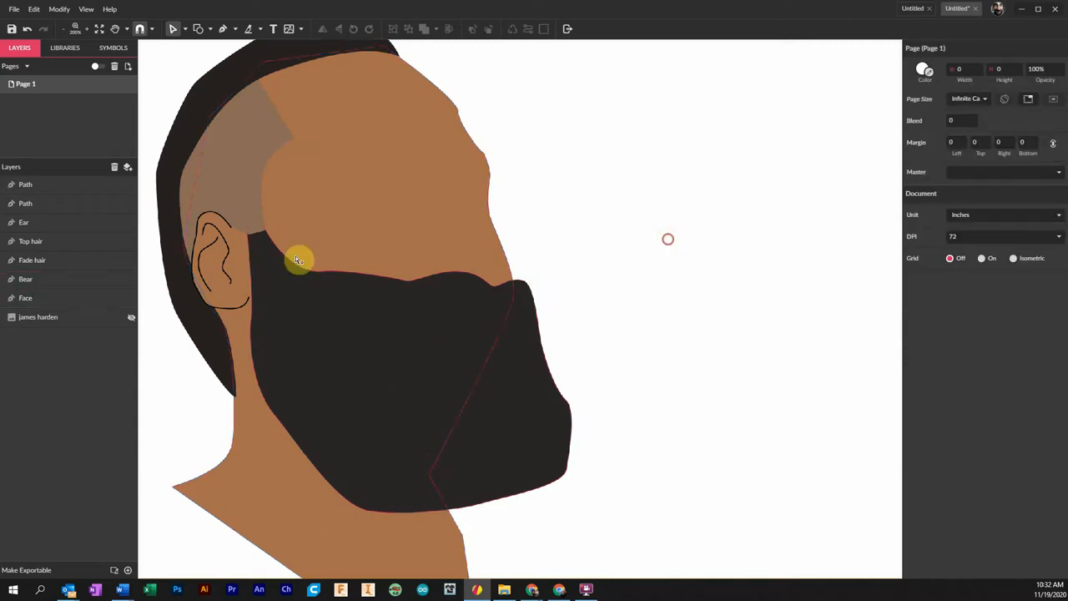
# - Rename the inner-ear path layers to Ear line and ear line 2, then select the beard
pyautogui.click(25, 203)
pyautogui.write('Ear line')
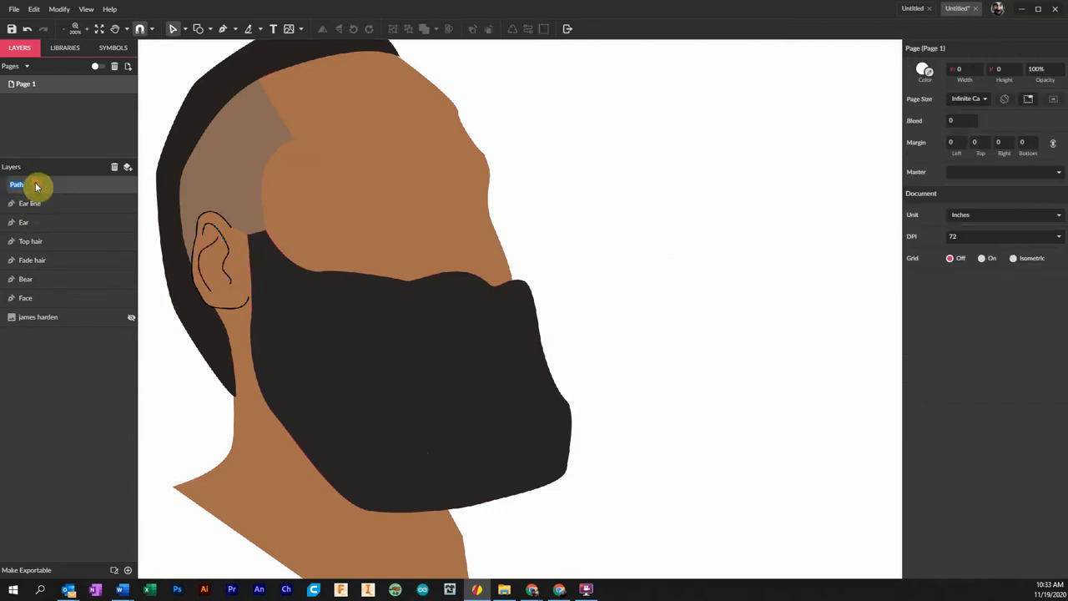
pyautogui.doubleClick(17, 185)
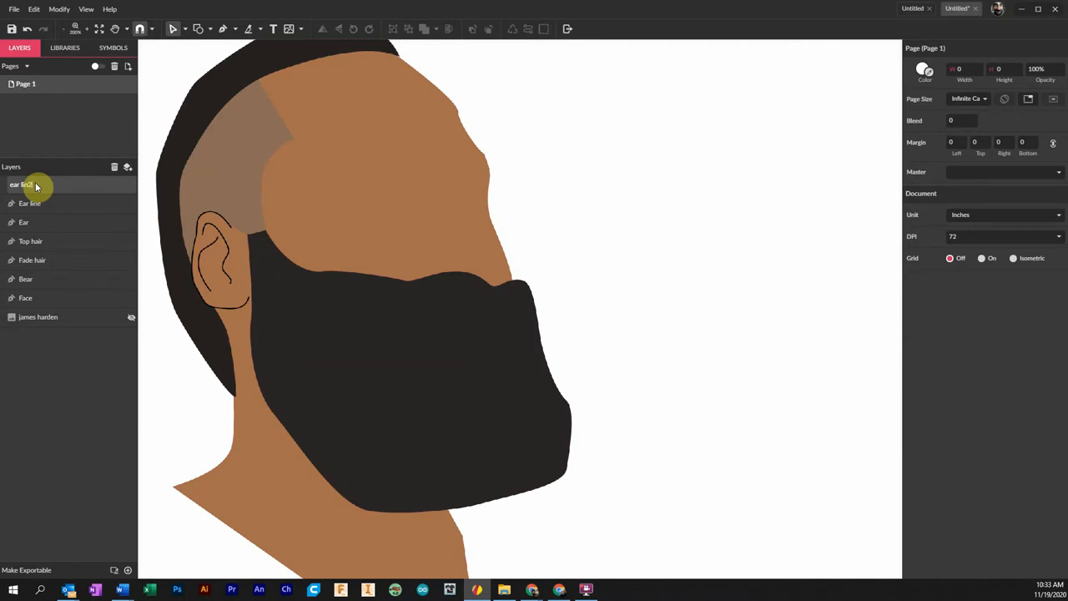
pyautogui.click(33, 184)
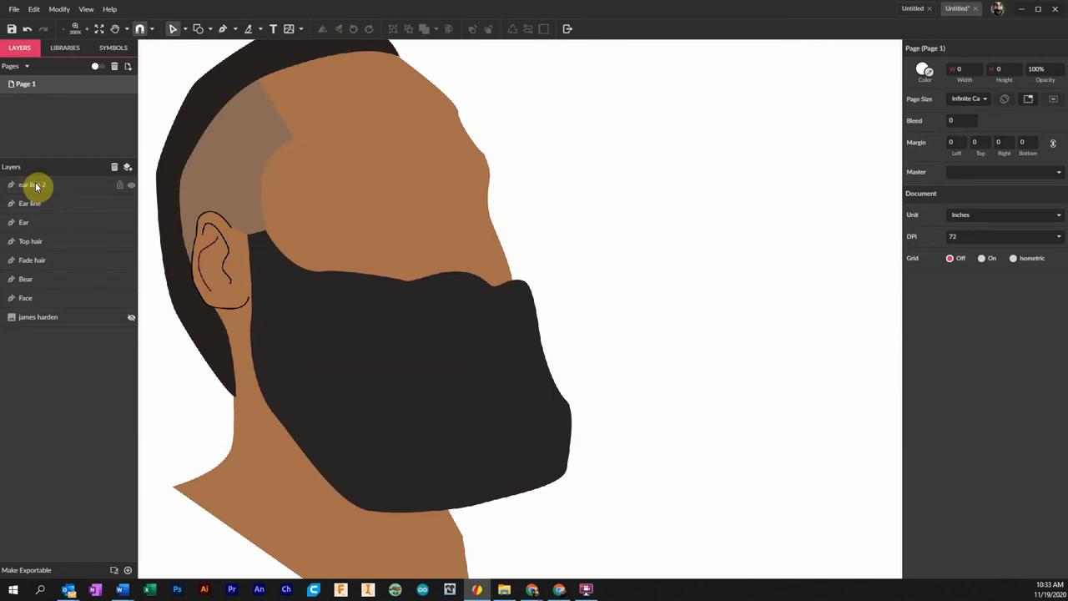
pyautogui.click(26, 279)
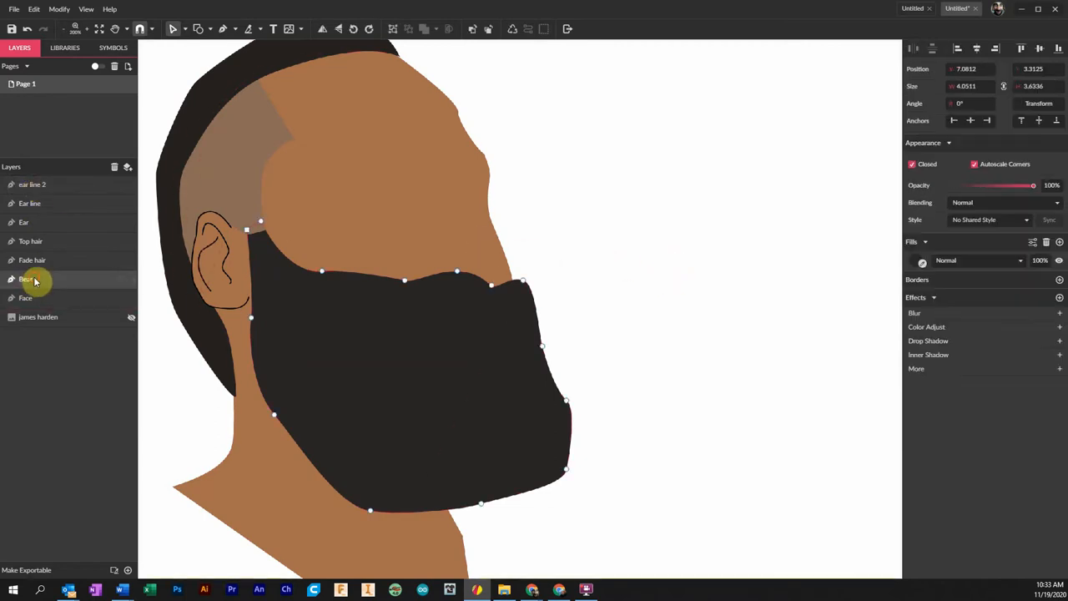